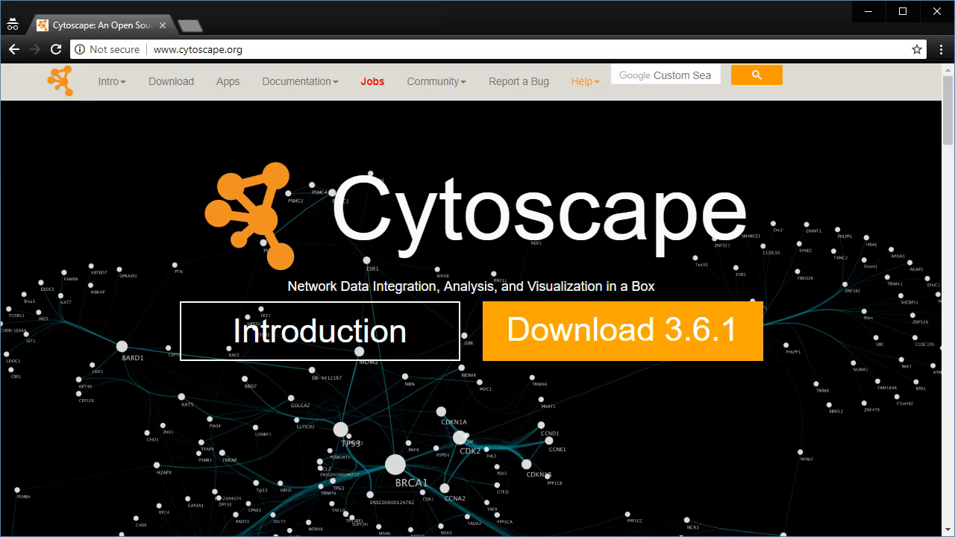
# Step: Open the Cytoscape 3.6.0 User Manual from the cytoscape.org Documentation page
pyautogui.click(319, 332)
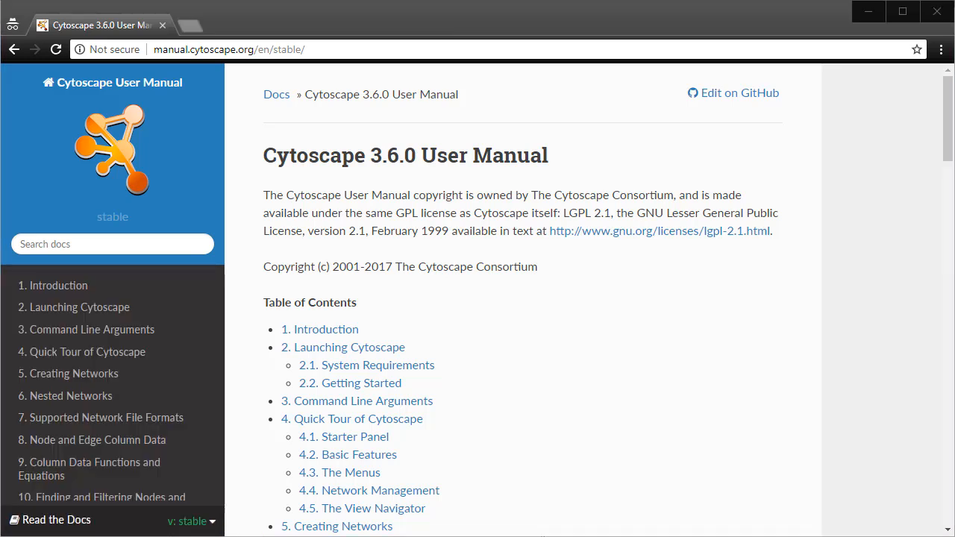
# Step: Open the Basic Expression Analysis Tutorial and read down to the galExpData.csv description
pyautogui.scroll(-3)
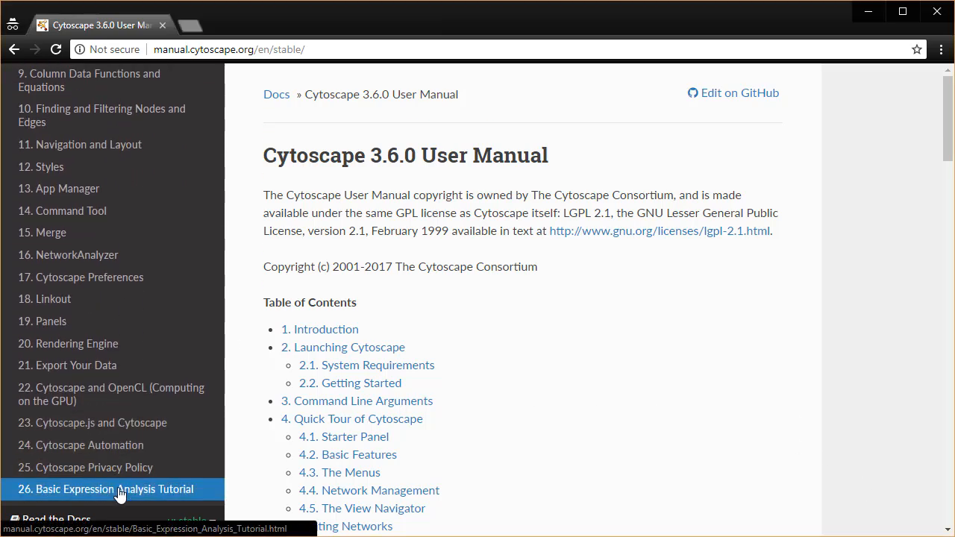
pyautogui.click(112, 490)
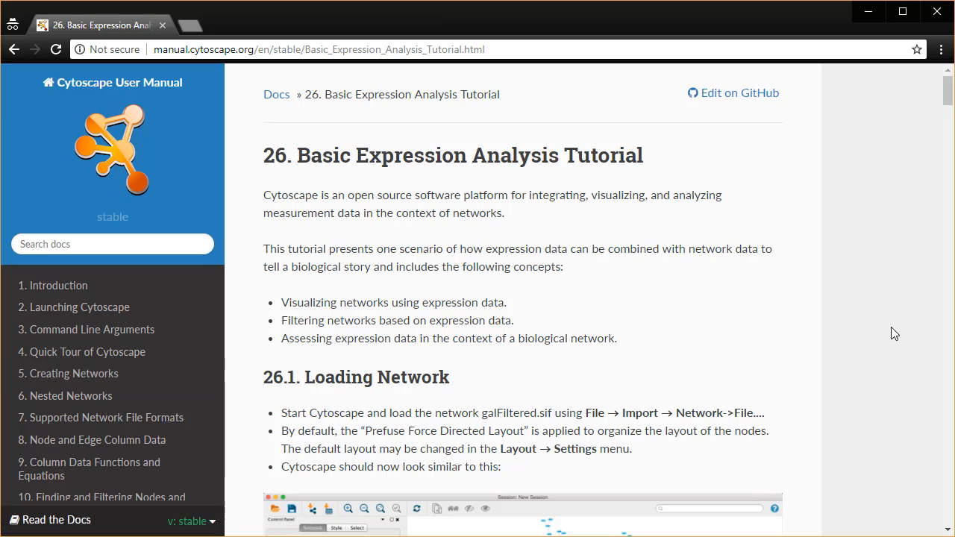
pyautogui.scroll(-3)
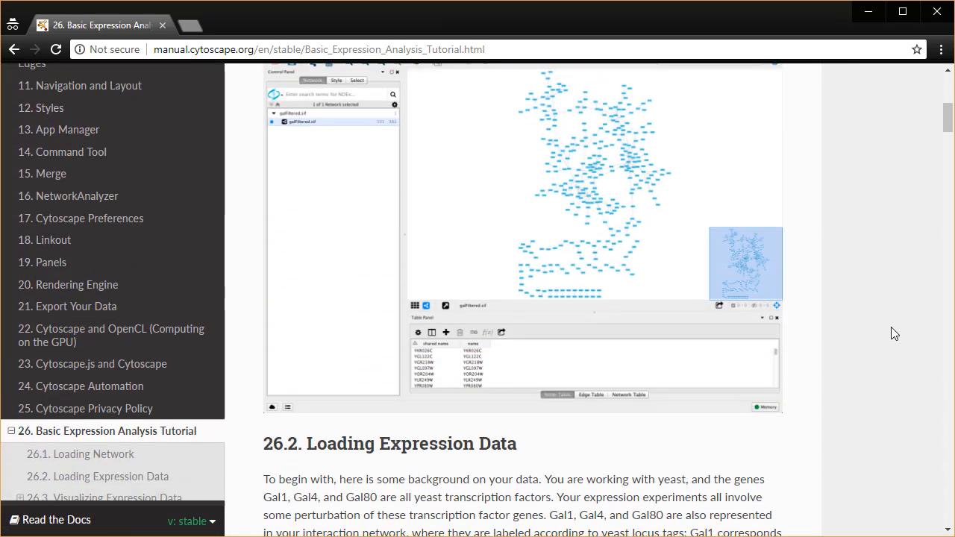
pyautogui.scroll(-3)
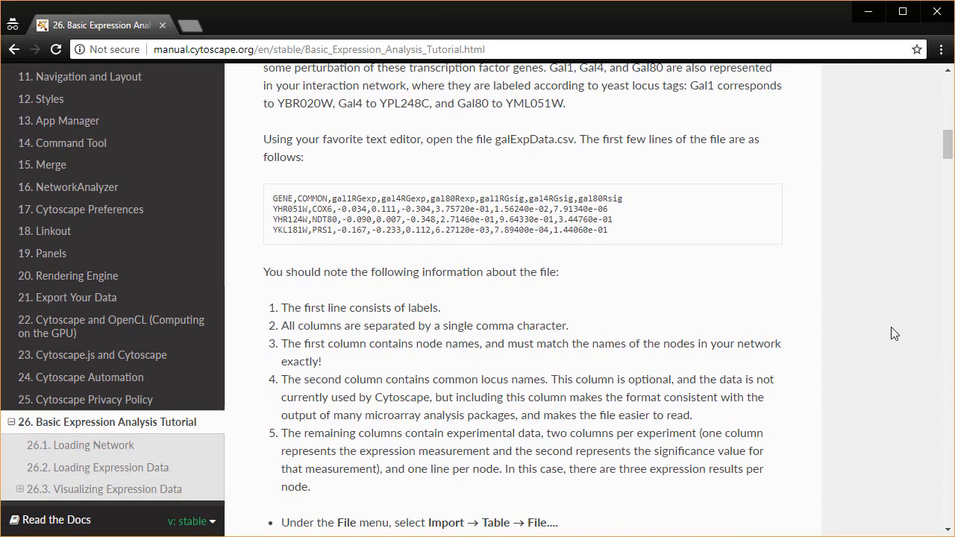
pyautogui.scroll(-3)
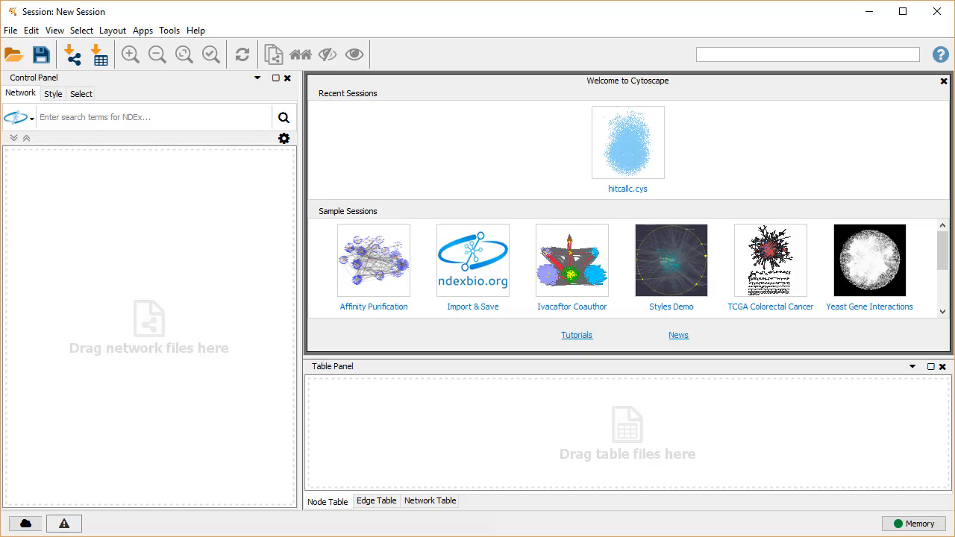
pyautogui.moveTo(720, 333)
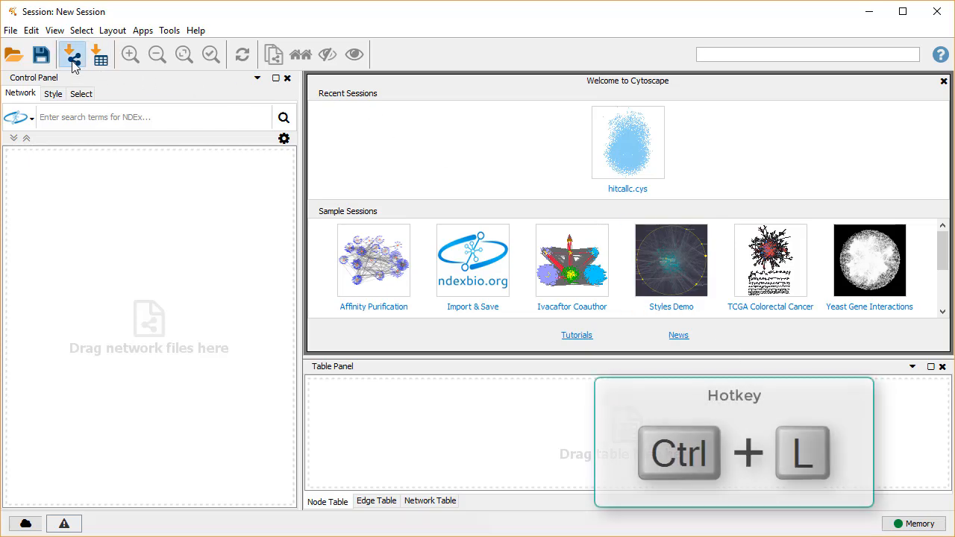
# Step: Import galFiltered.csv as a network from the sample data (331 nodes, 362 edges)
pyautogui.click(71, 53)
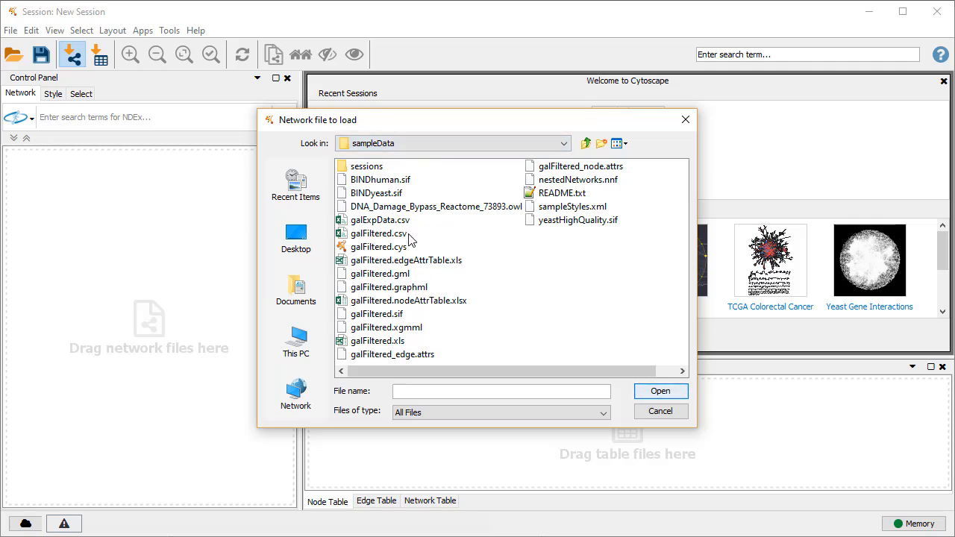
pyautogui.click(379, 233)
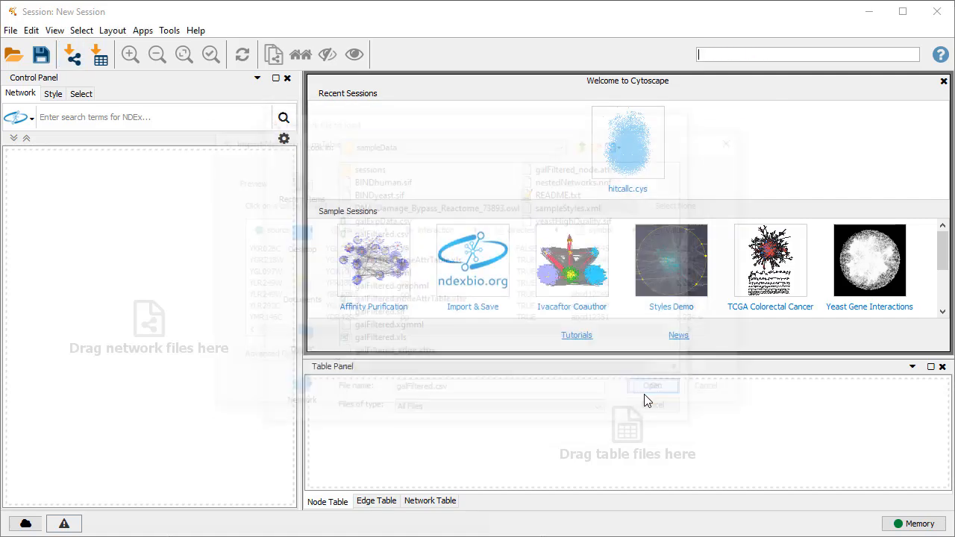
pyautogui.click(652, 385)
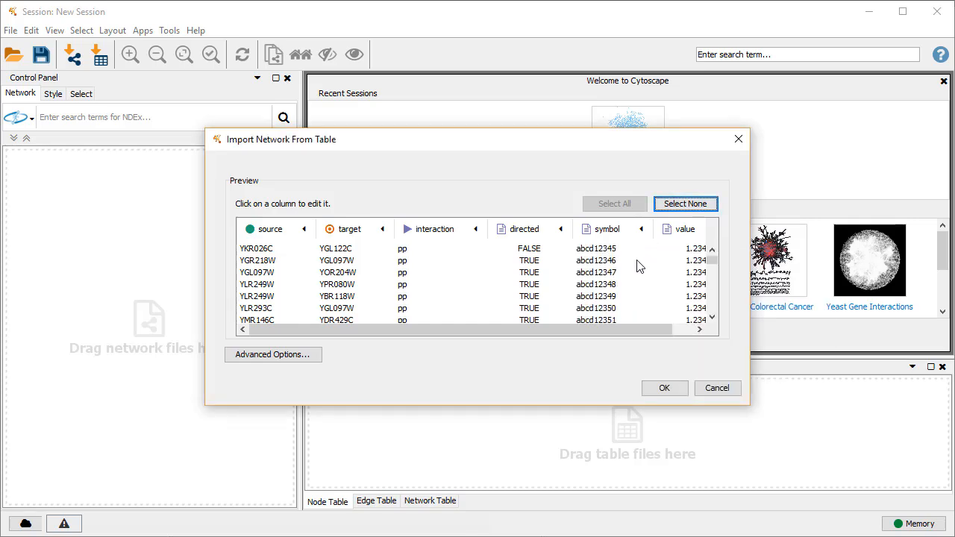
pyautogui.click(662, 388)
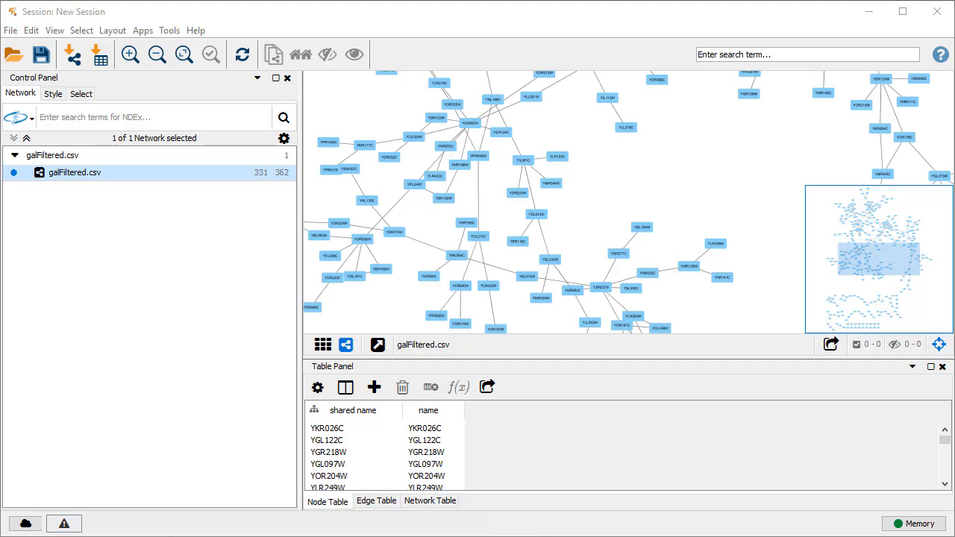
# Step: Fit the whole galFiltered network into the view with Ctrl+0
pyautogui.press('ctrl+0')
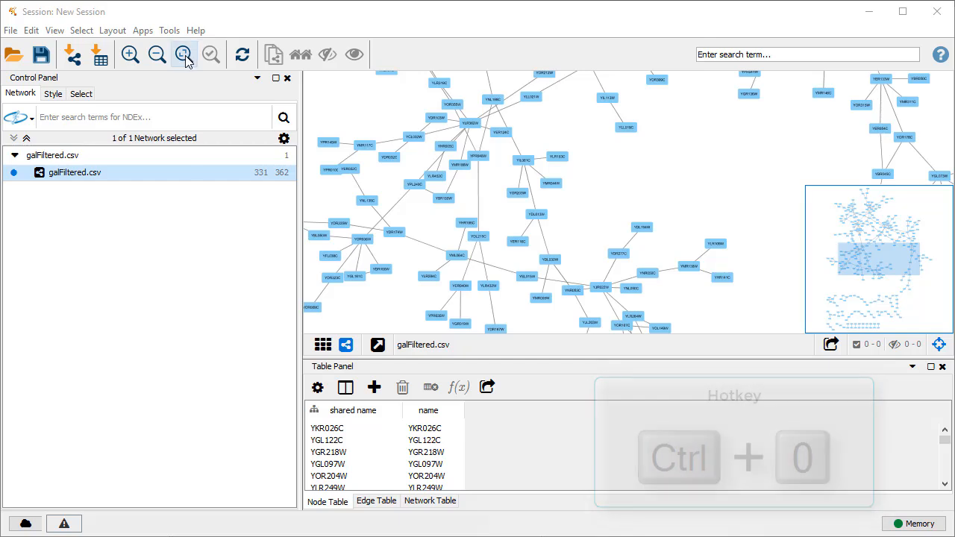
pyautogui.press('ctrl+0')
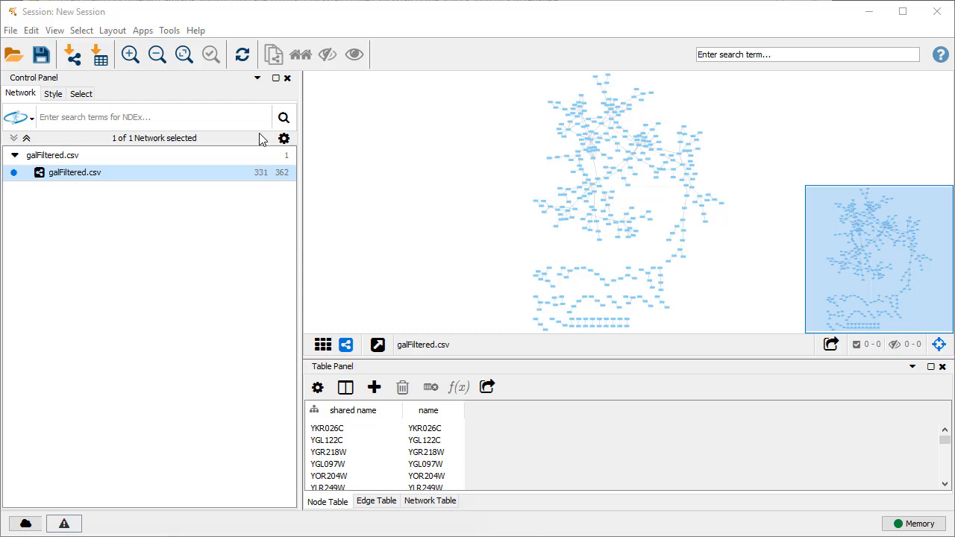
pyautogui.click(54, 30)
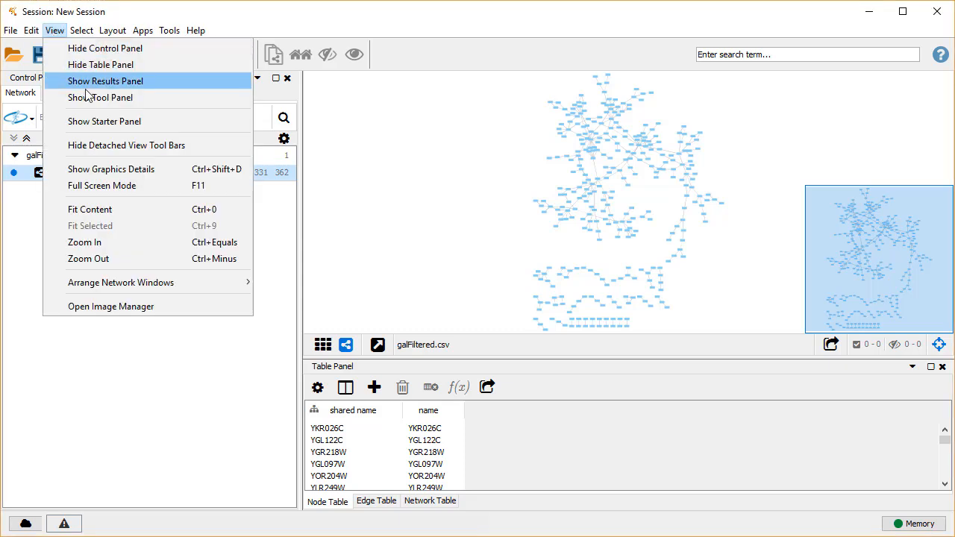
pyautogui.click(110, 168)
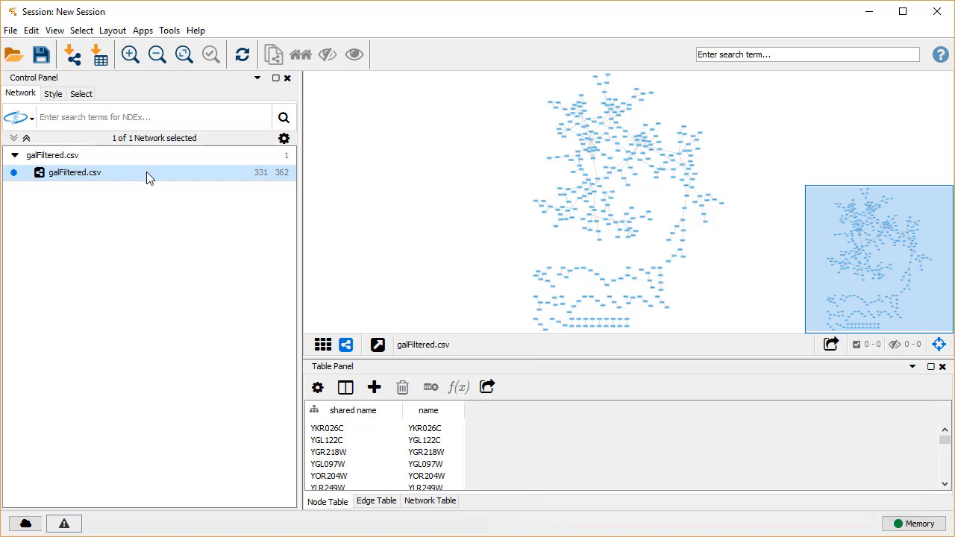
pyautogui.moveTo(667, 403)
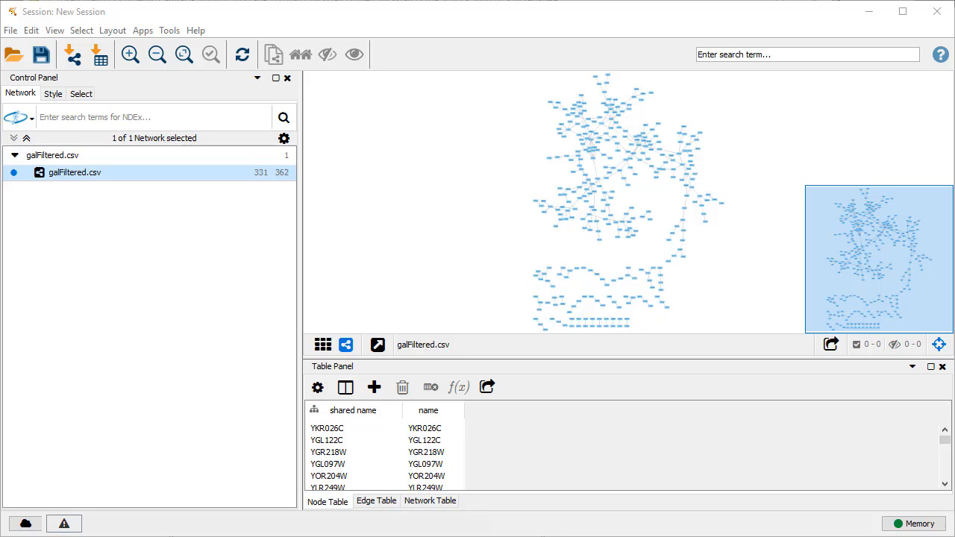
pyautogui.moveTo(133, 96)
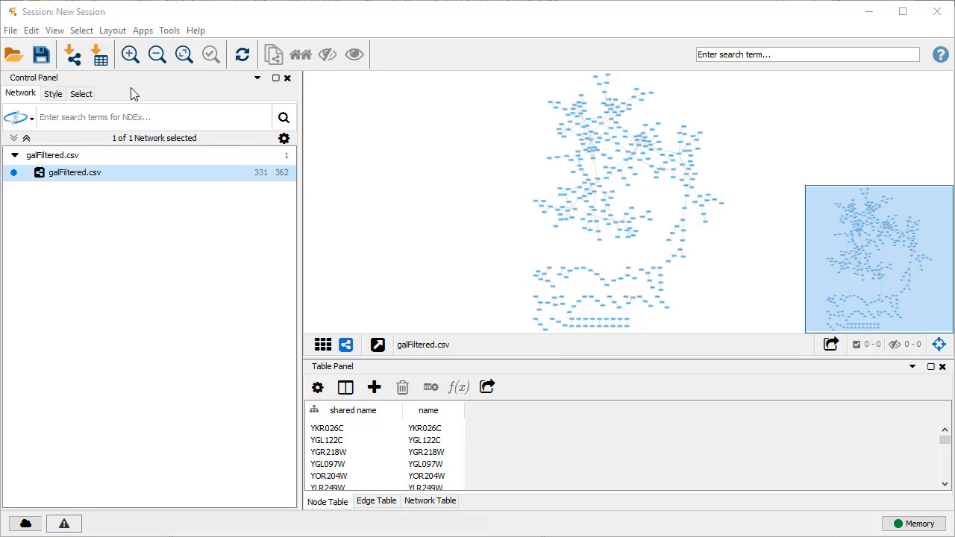
# Step: Import galExpData.csv into the node table keyed on GENE, adding COMMON and expression columns
pyautogui.click(100, 53)
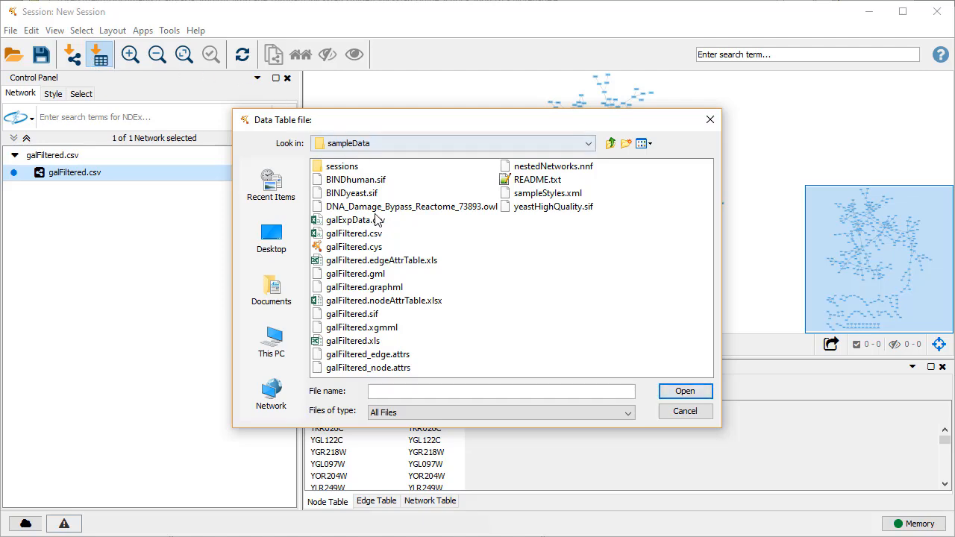
pyautogui.click(351, 220)
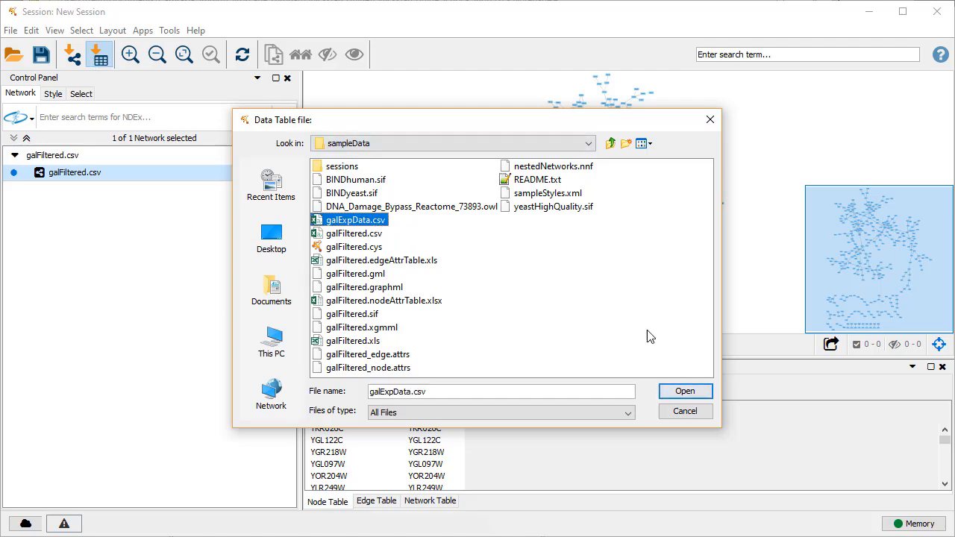
pyautogui.click(684, 391)
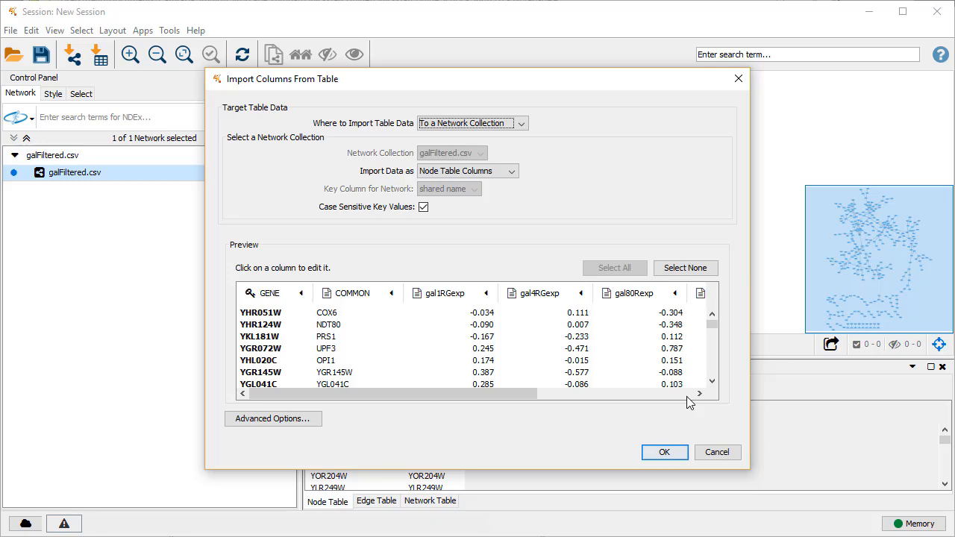
pyautogui.moveTo(302, 302)
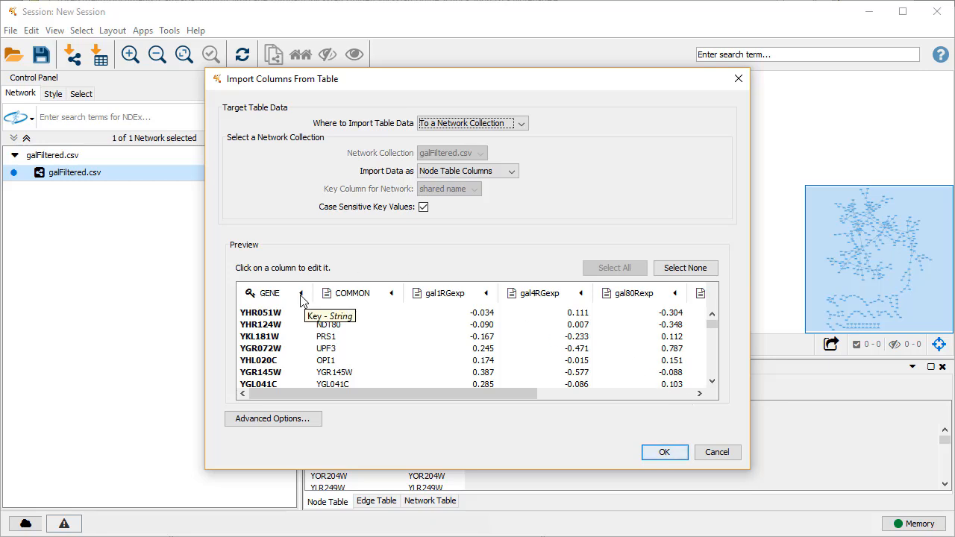
pyautogui.click(270, 292)
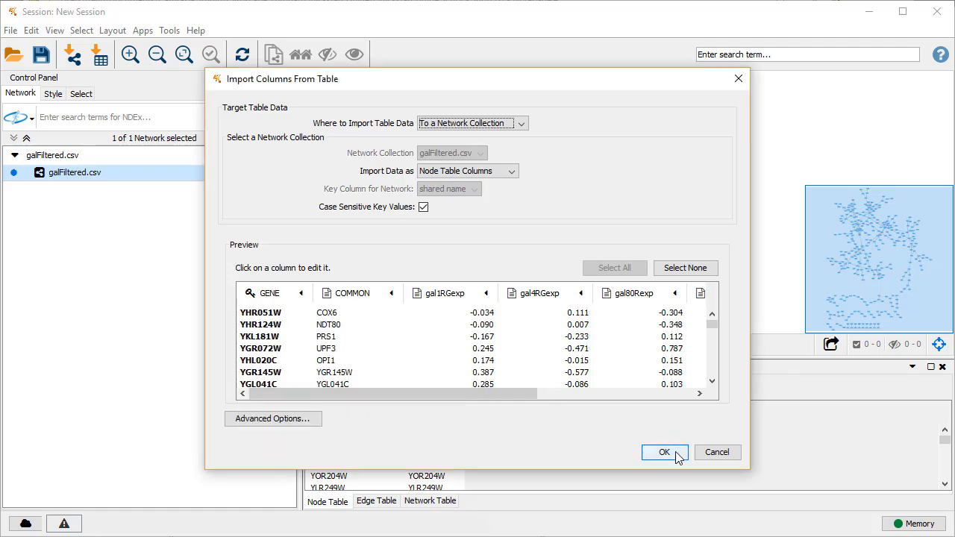
pyautogui.click(663, 451)
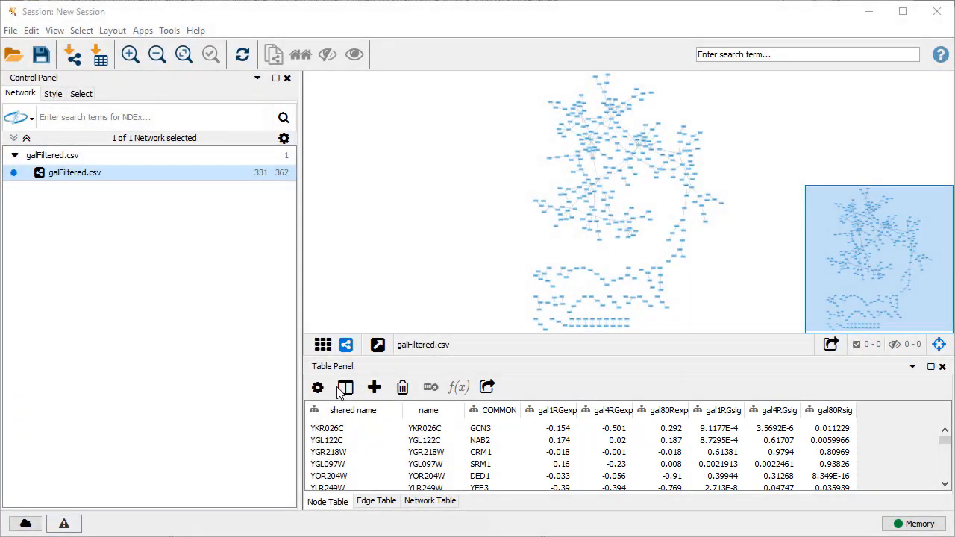
# Step: Hide the gal1RGsig and gal4RGsig significance columns from the node table
pyautogui.click(345, 388)
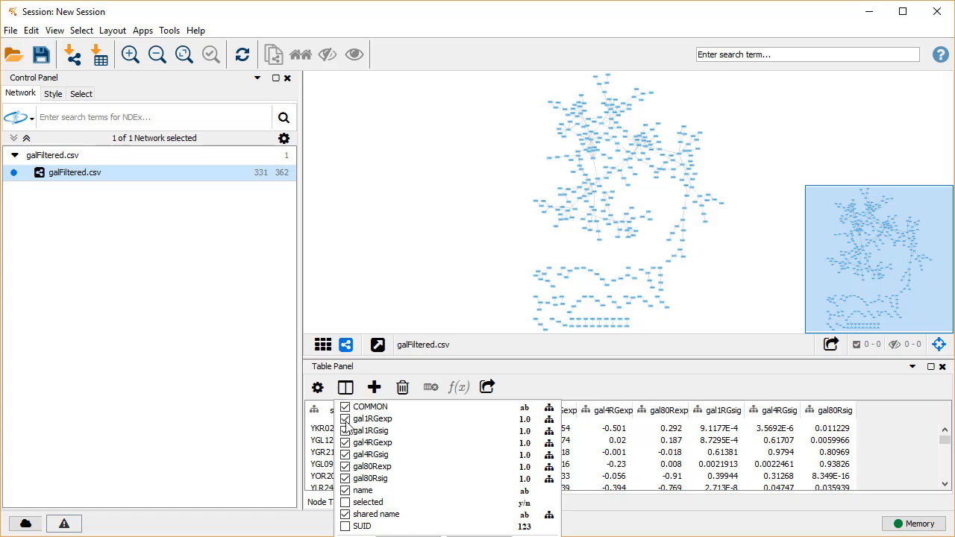
pyautogui.click(345, 430)
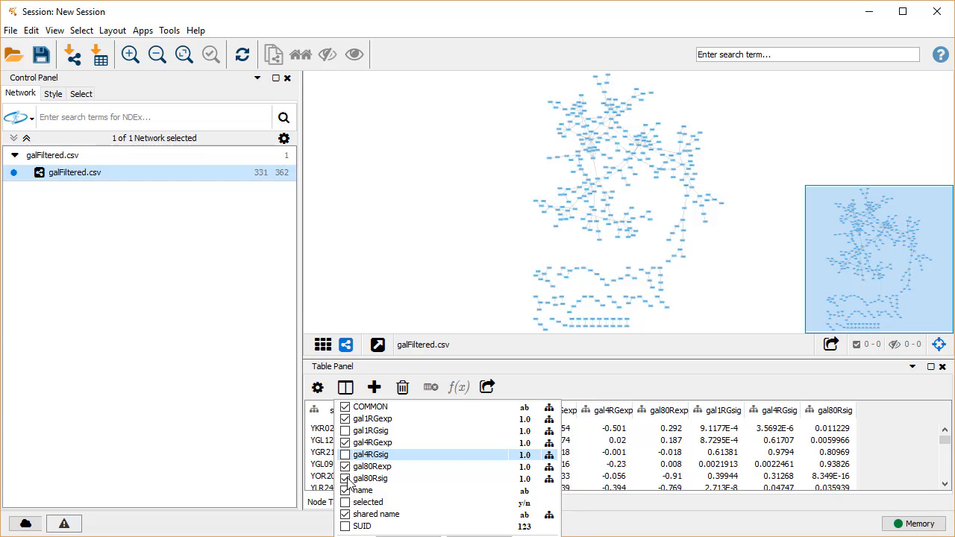
pyautogui.click(370, 478)
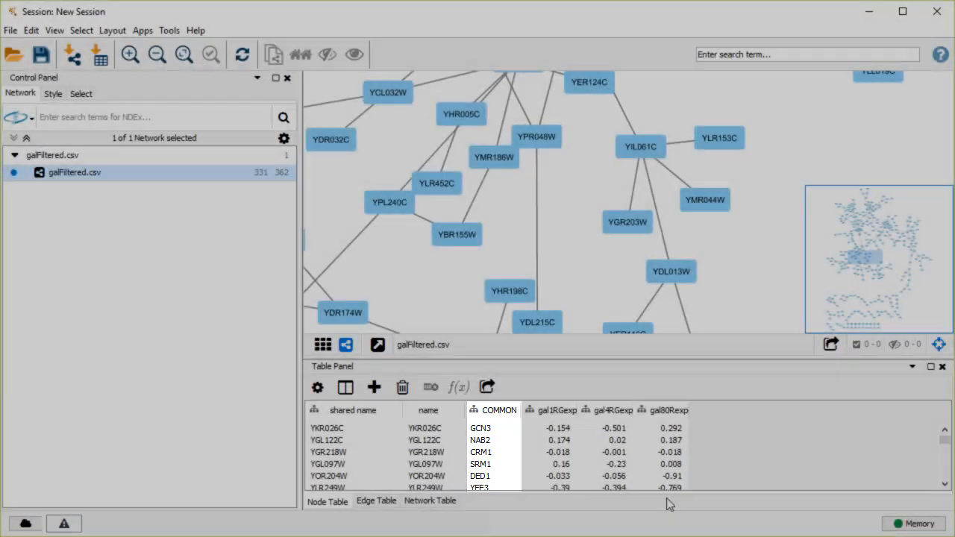
# Step: Browse the preset visual styles and style options in the Style panel
pyautogui.click(52, 93)
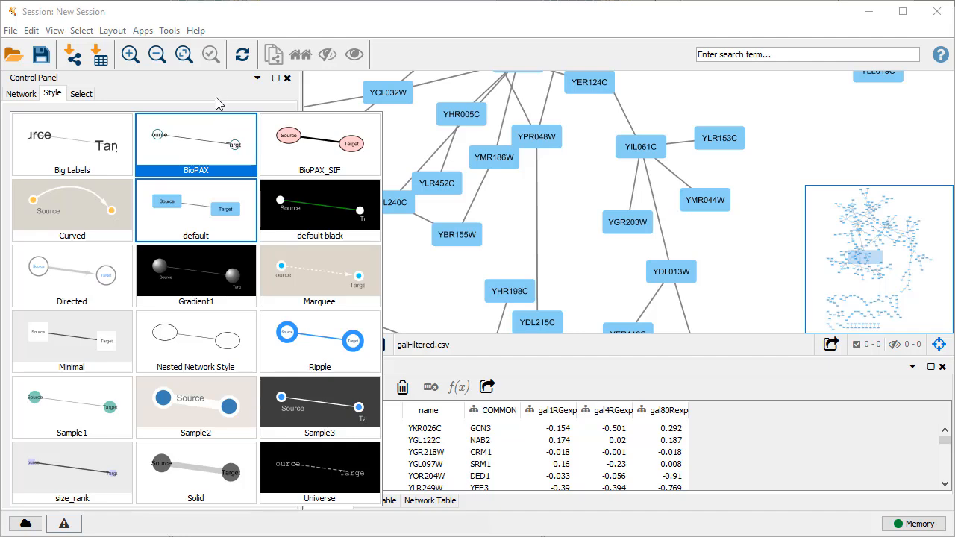
pyautogui.click(266, 119)
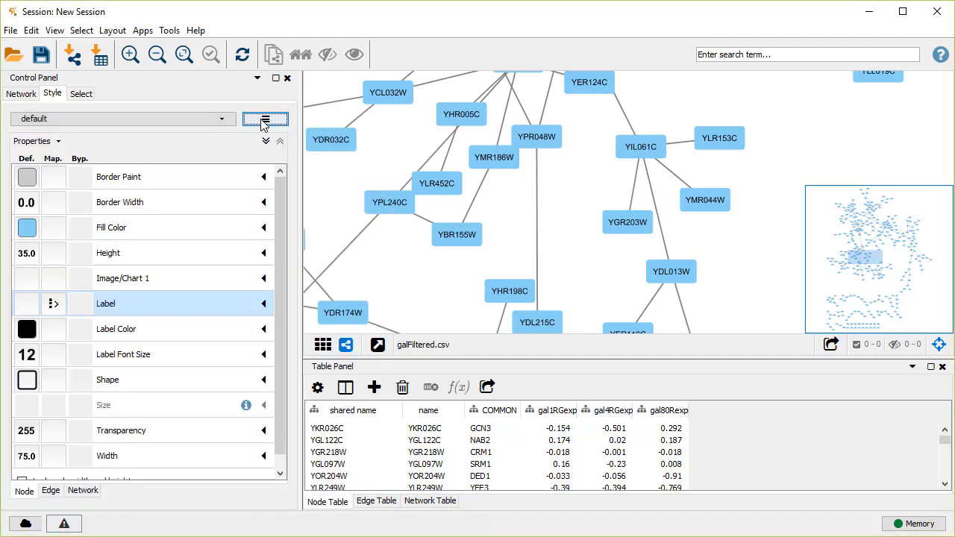
pyautogui.click(265, 119)
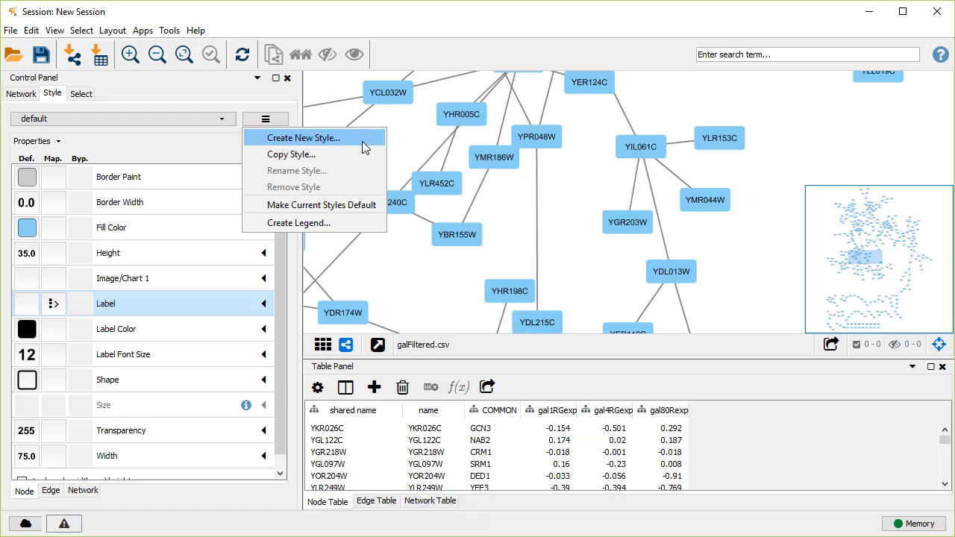
pyautogui.moveTo(291, 154)
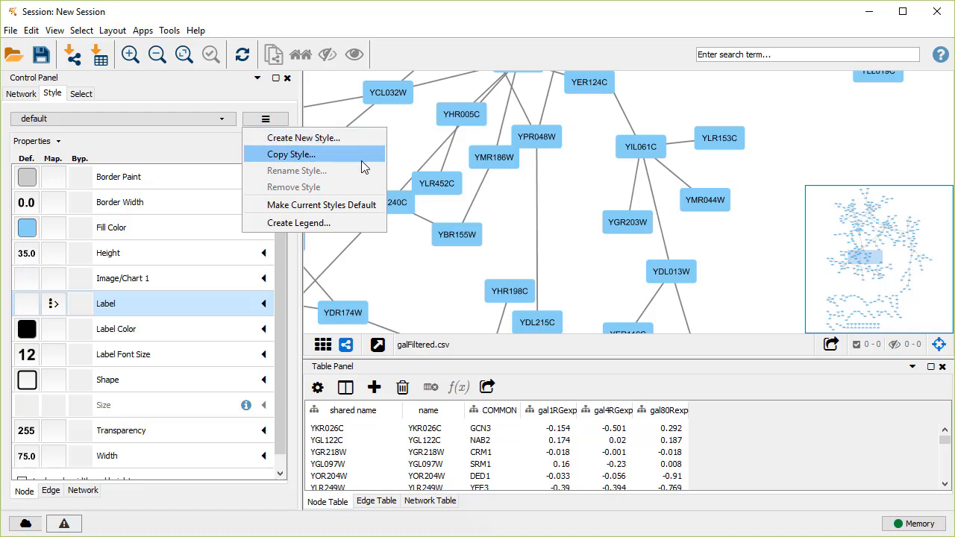
pyautogui.moveTo(364, 188)
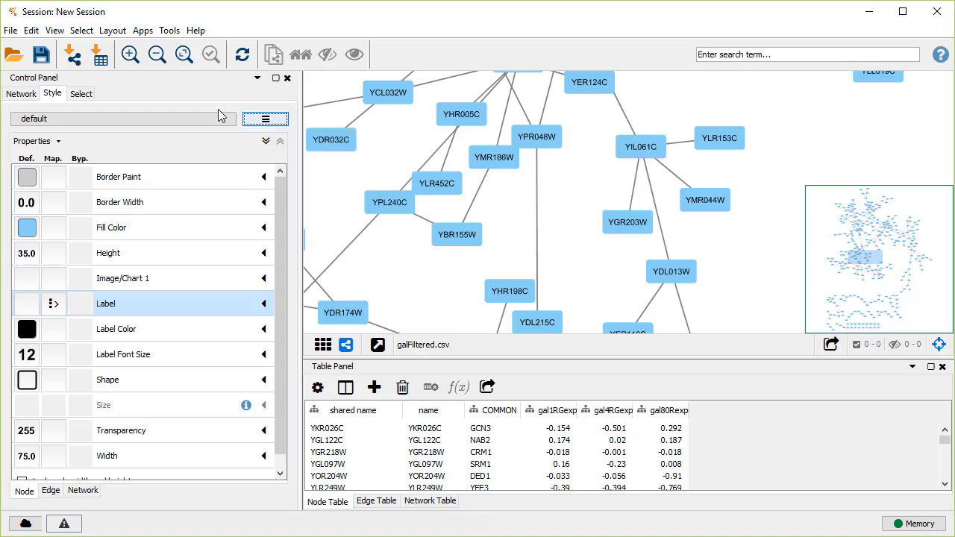
# Step: Label nodes from the COMMON column with a passthrough mapping
pyautogui.click(54, 303)
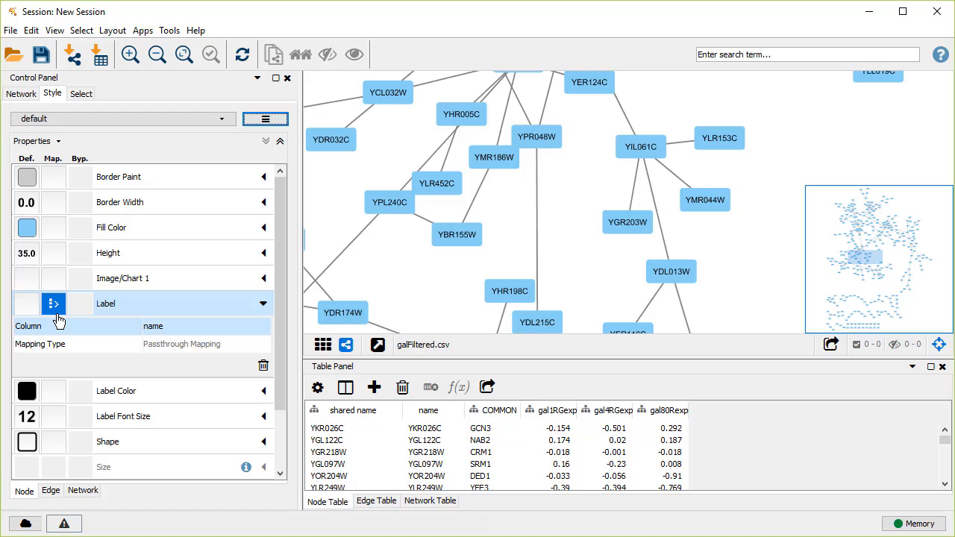
pyautogui.click(206, 326)
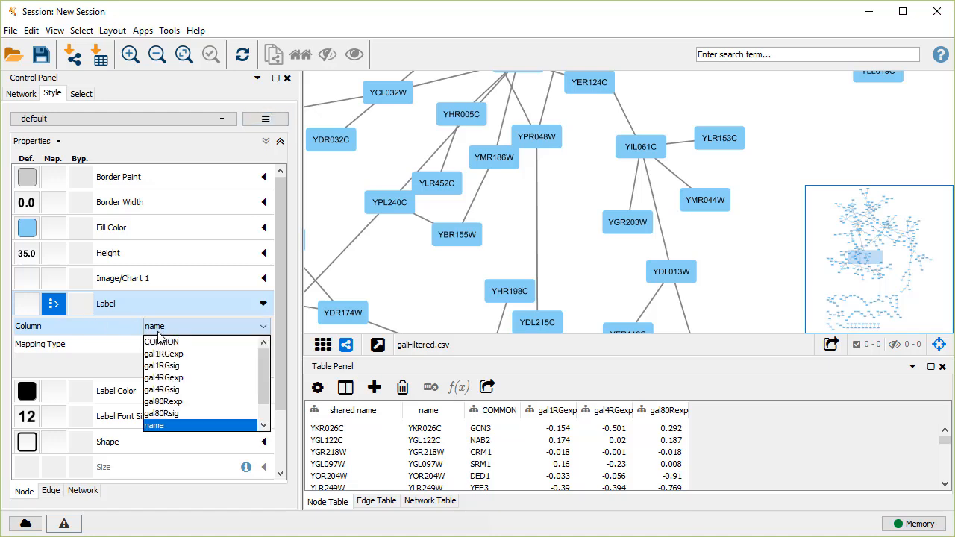
pyautogui.click(161, 342)
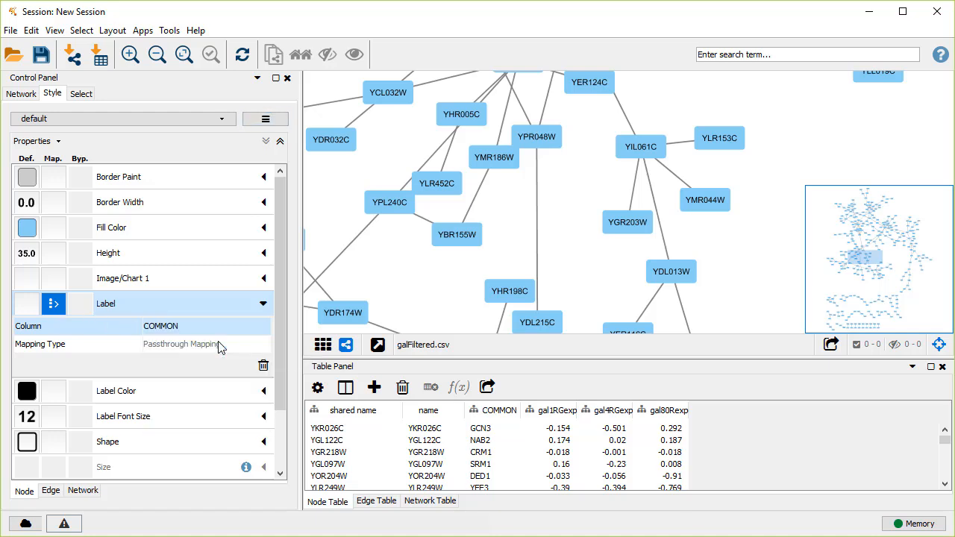
pyautogui.click(262, 304)
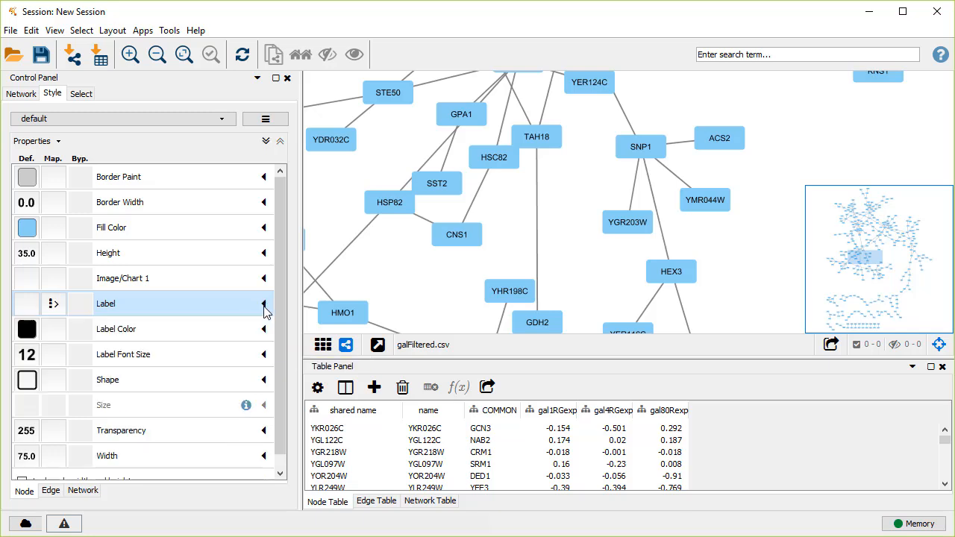
pyautogui.moveTo(191, 240)
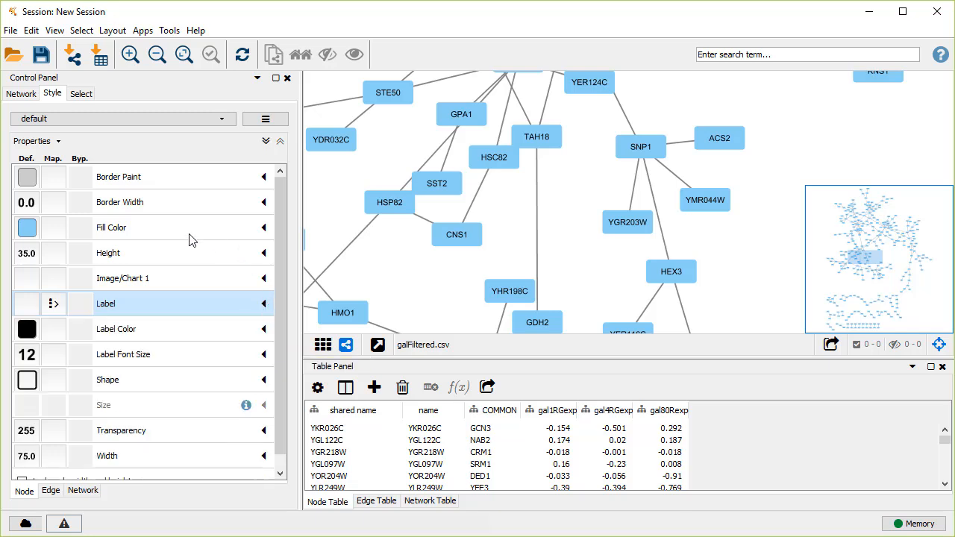
# Step: Map node fill colour continuously from the gal80Rexp column
pyautogui.click(53, 226)
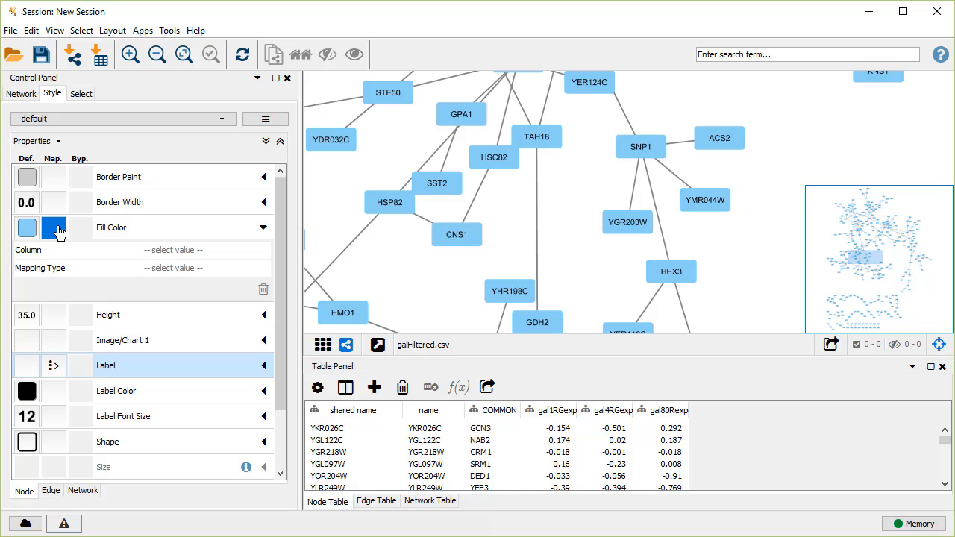
pyautogui.click(206, 251)
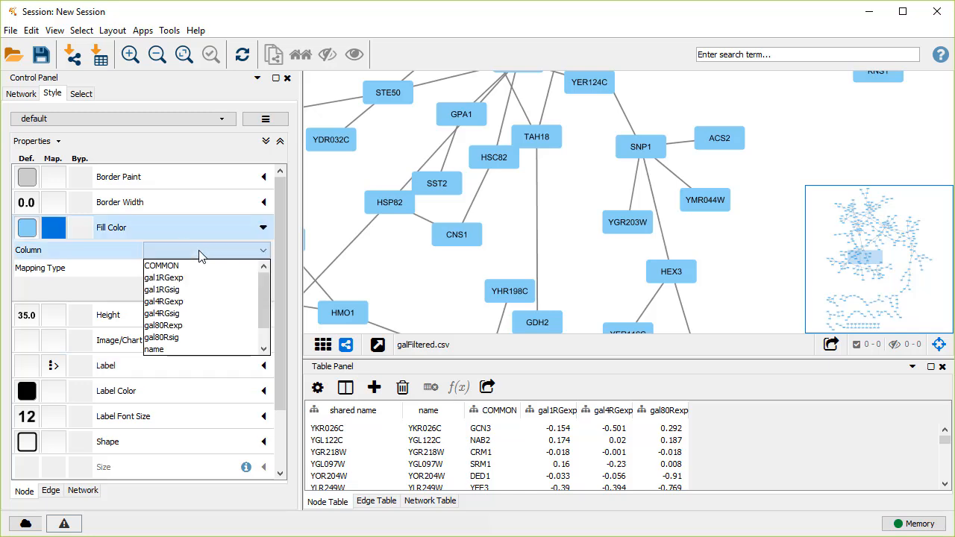
pyautogui.click(162, 325)
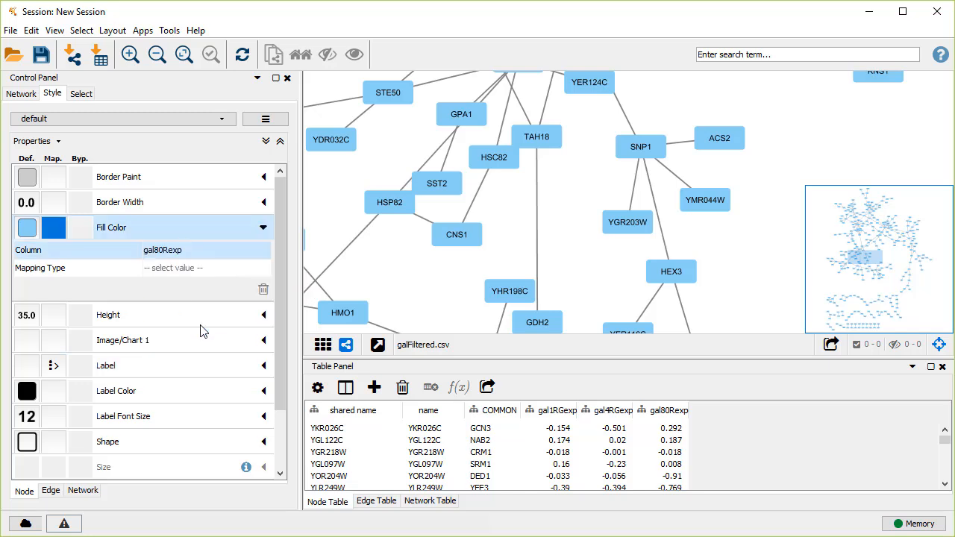
pyautogui.click(206, 269)
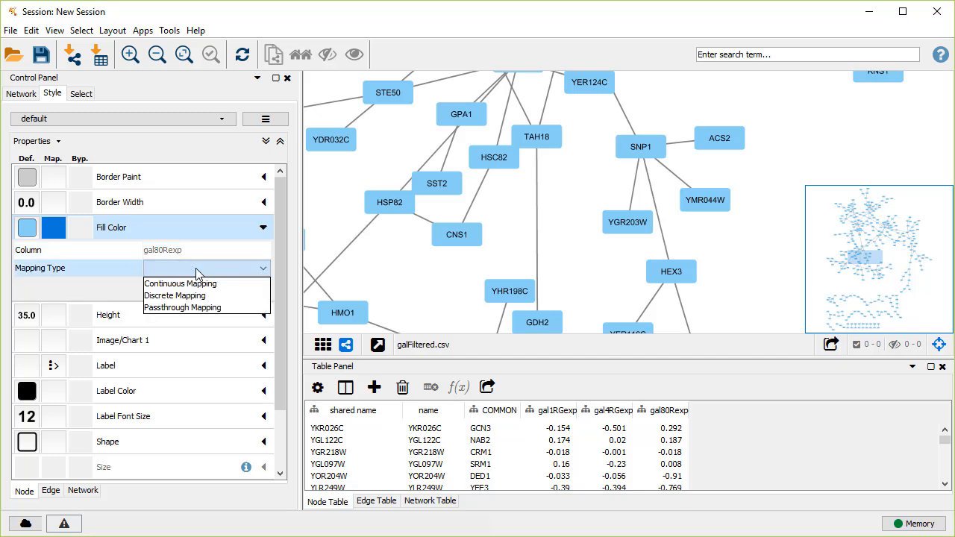
pyautogui.click(179, 284)
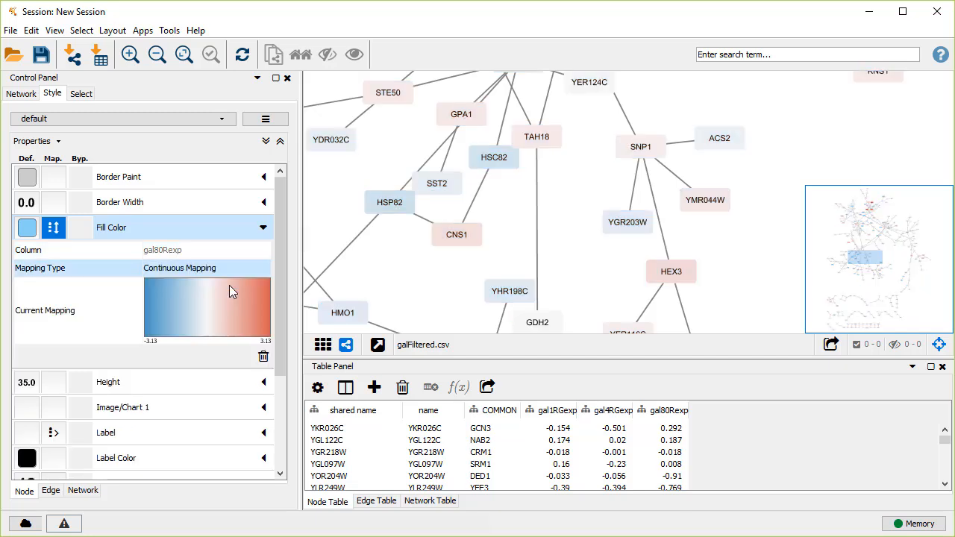
pyautogui.moveTo(207, 312)
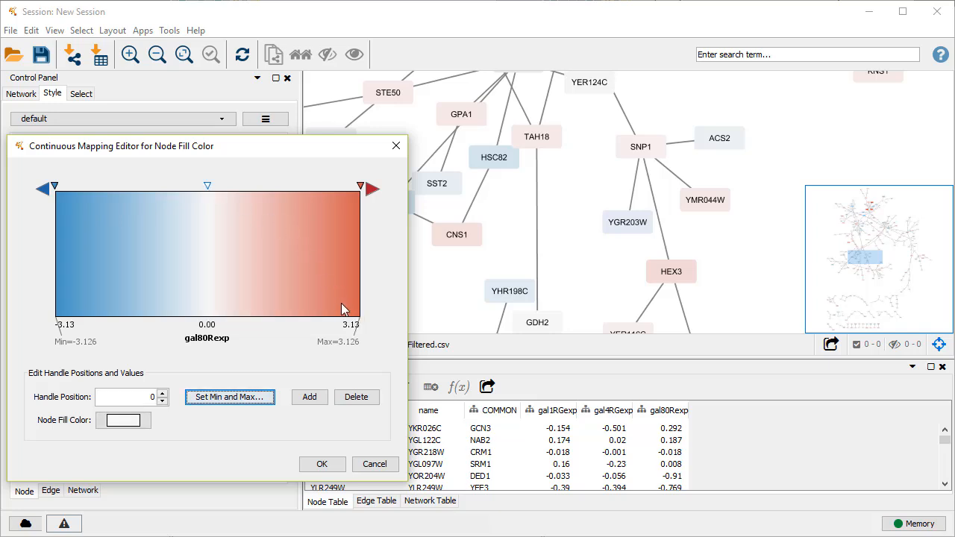
# Step: Add two gradient points, move handles to about -0.49 and -1.14, and reset the min/max range
pyautogui.click(355, 397)
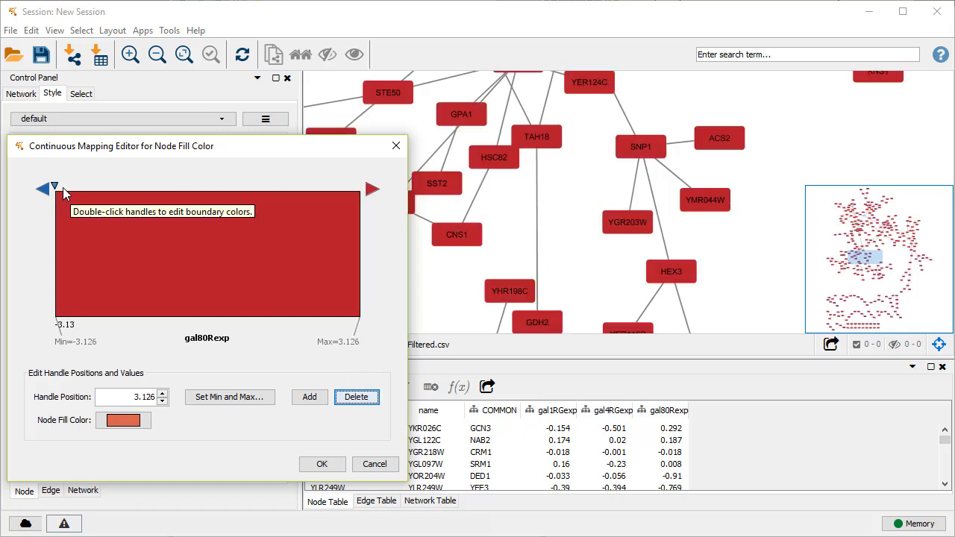
pyautogui.moveTo(53, 186); pyautogui.dragTo(183, 187)
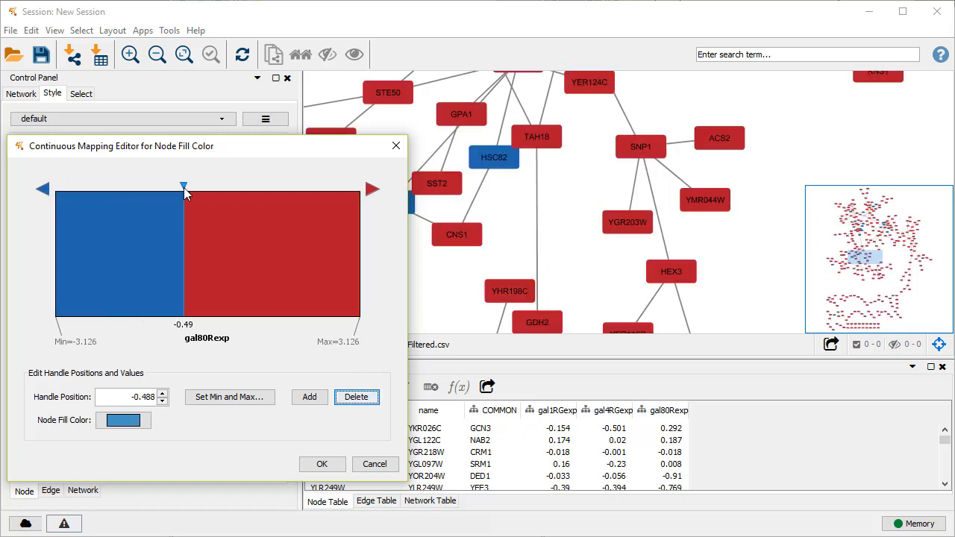
pyautogui.click(309, 397)
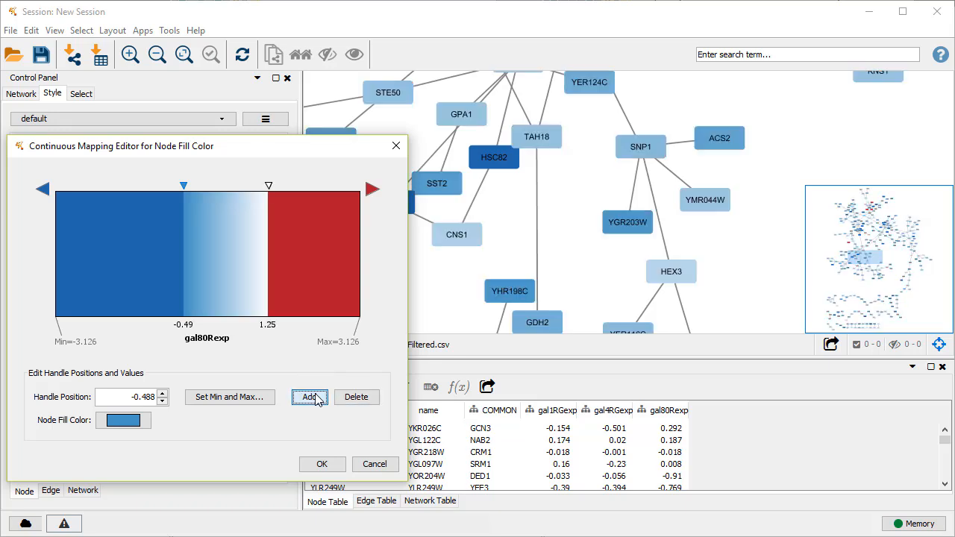
pyautogui.click(310, 397)
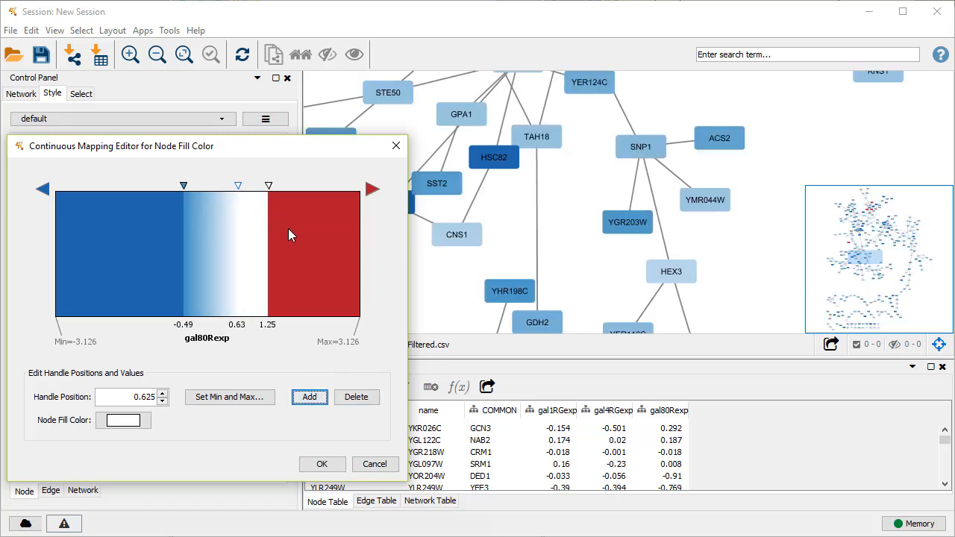
pyautogui.moveTo(182, 185); pyautogui.dragTo(155, 185)
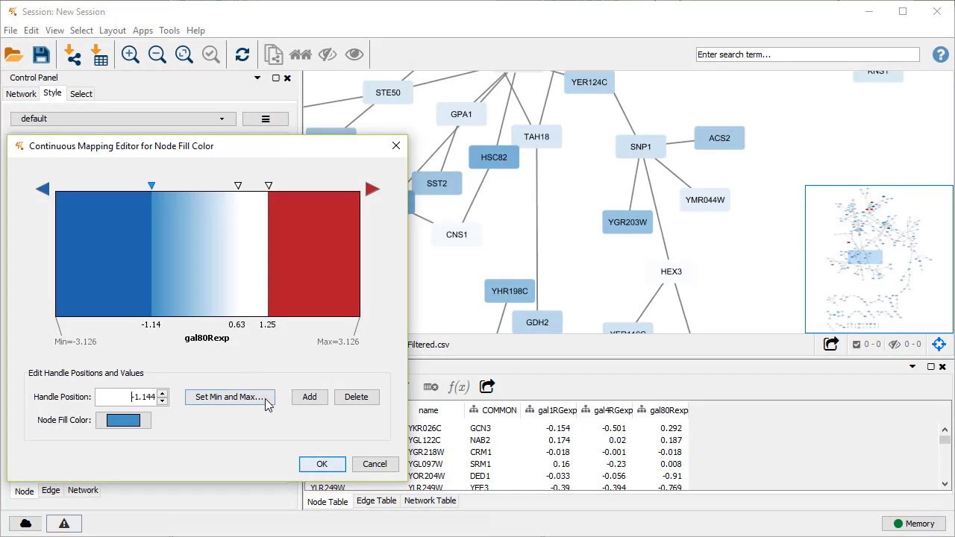
pyautogui.click(230, 397)
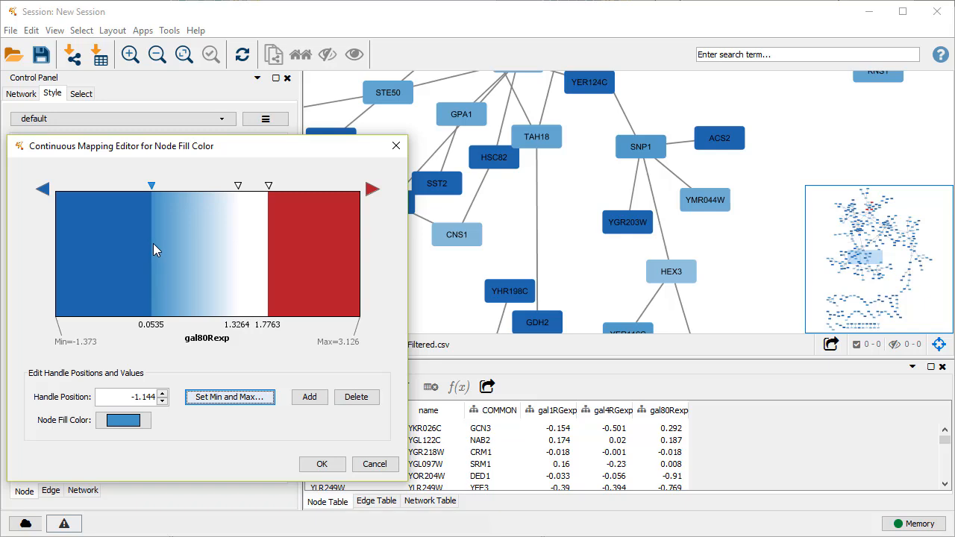
# Step: Set gradient handle values 0.054, -1.2 and 0.5 and recolour the leftmost blue point
pyautogui.write('0.054')
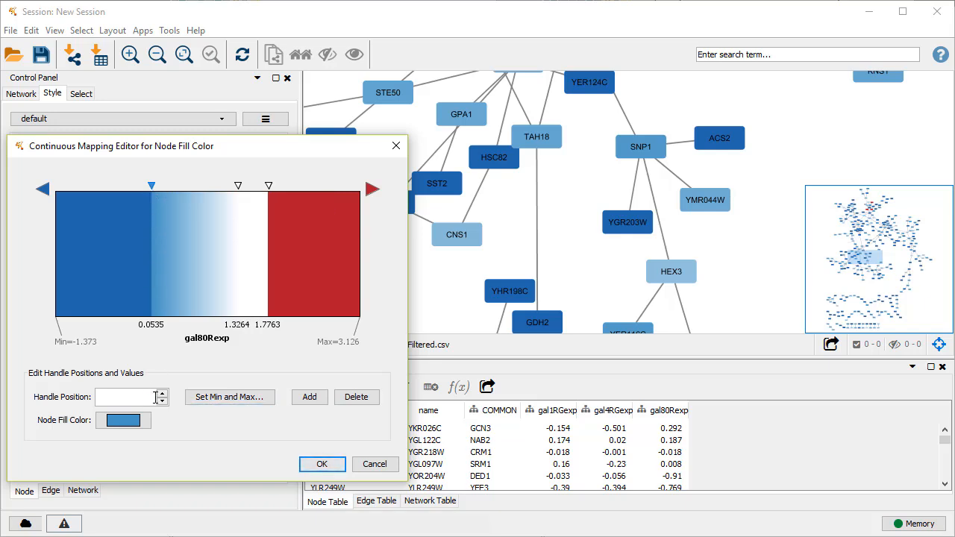
pyautogui.write('-1.2')
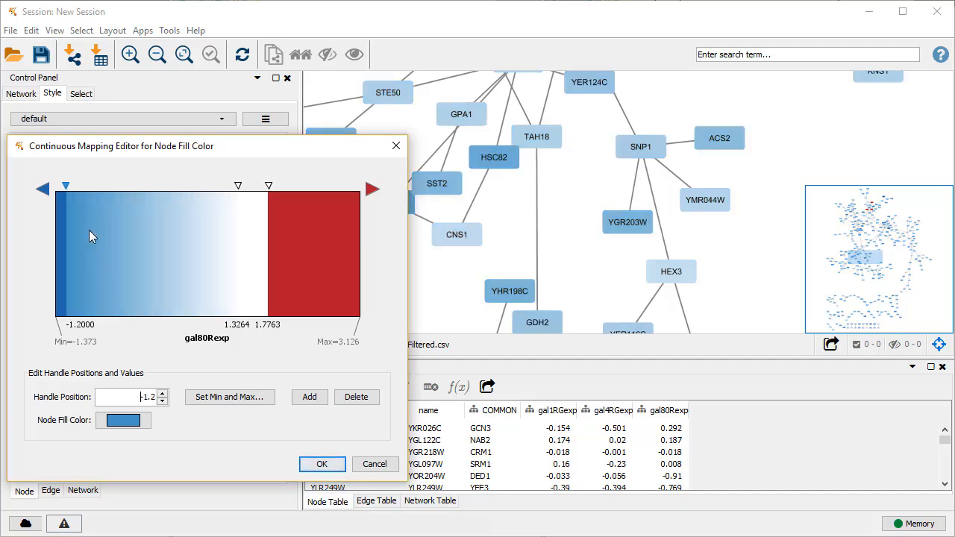
pyautogui.click(122, 420)
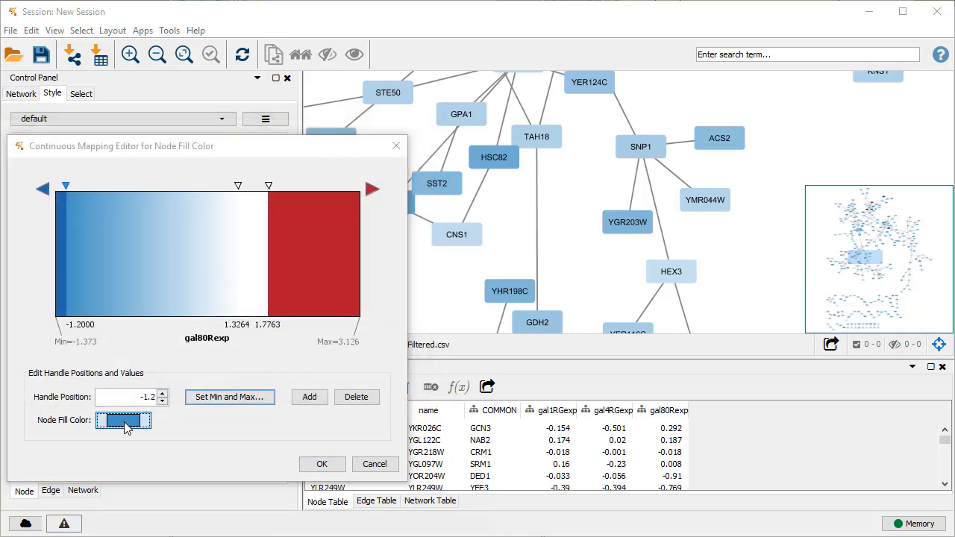
pyautogui.click(122, 421)
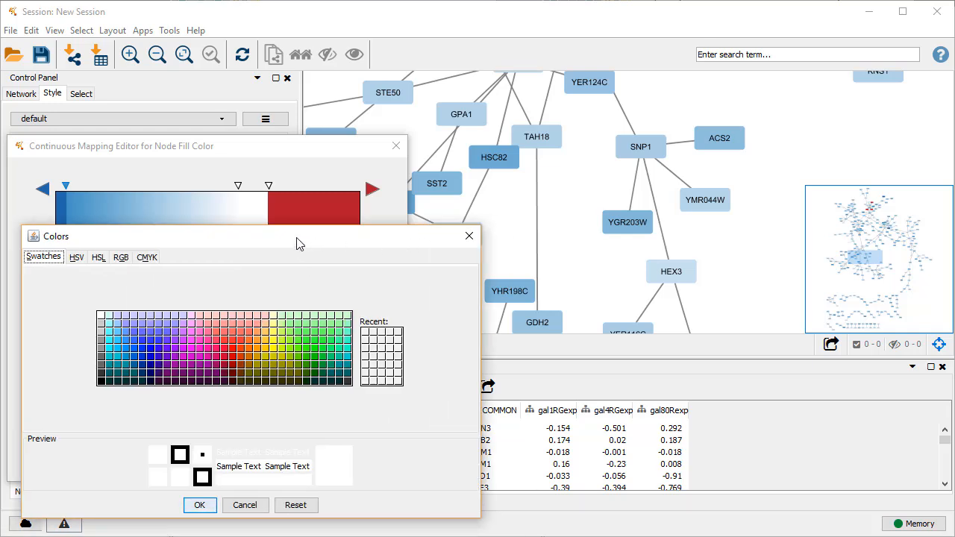
pyautogui.click(127, 350)
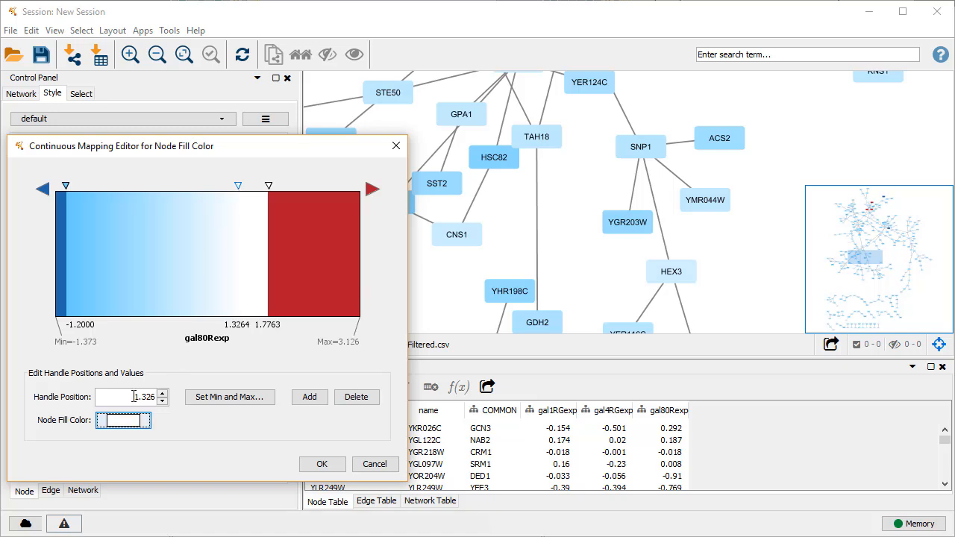
pyautogui.write('0.5')
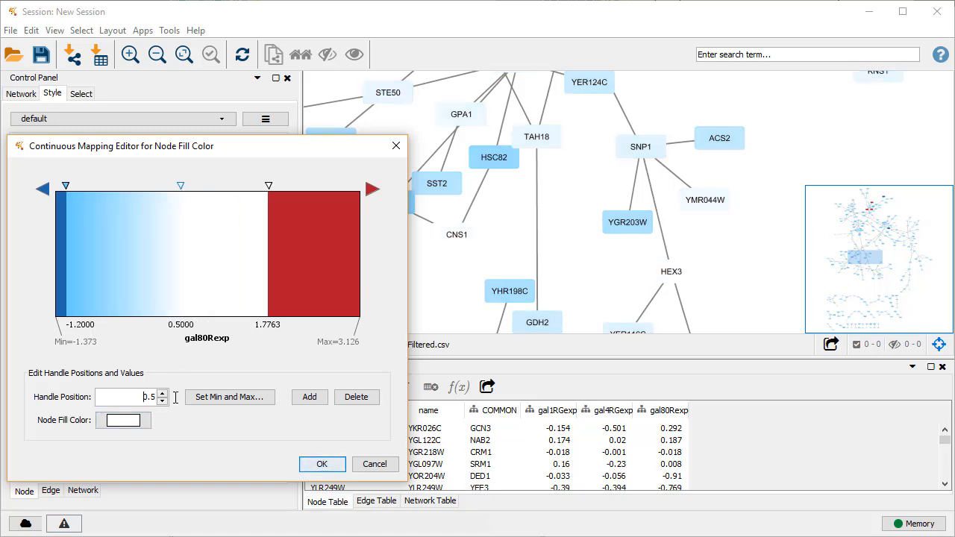
pyautogui.moveTo(181, 185)
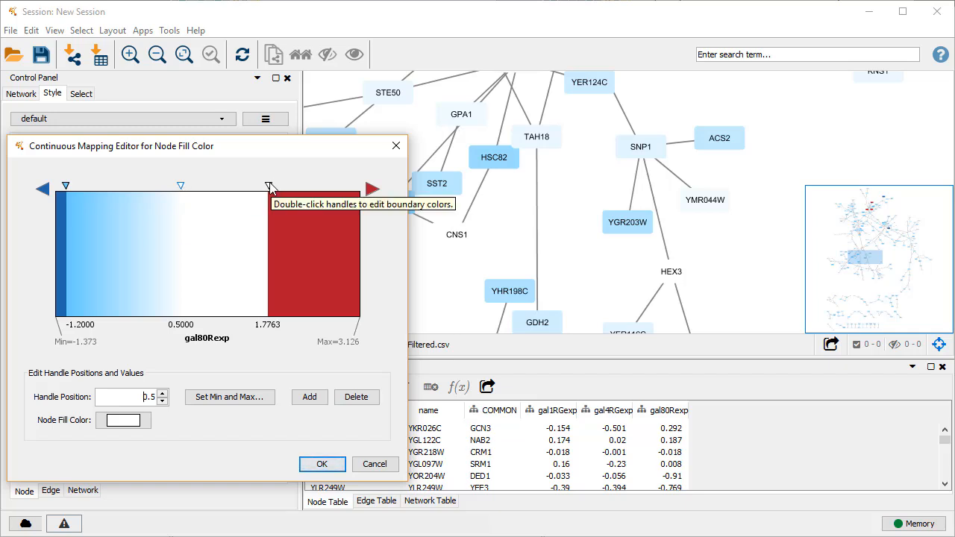
# Step: Make the top handle yellow, values above maximum green and values below minimum black
pyautogui.click(269, 185)
pyautogui.write('2.5')
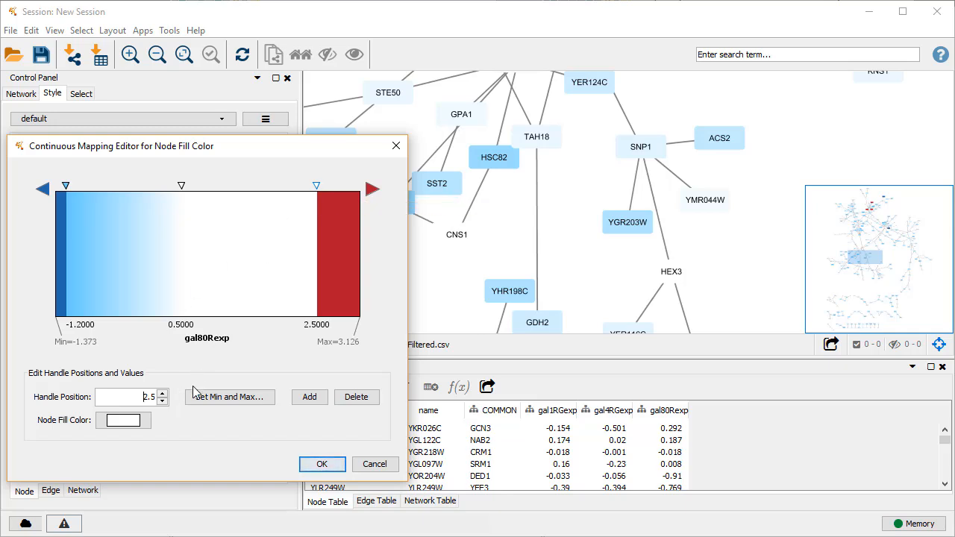
pyautogui.click(122, 420)
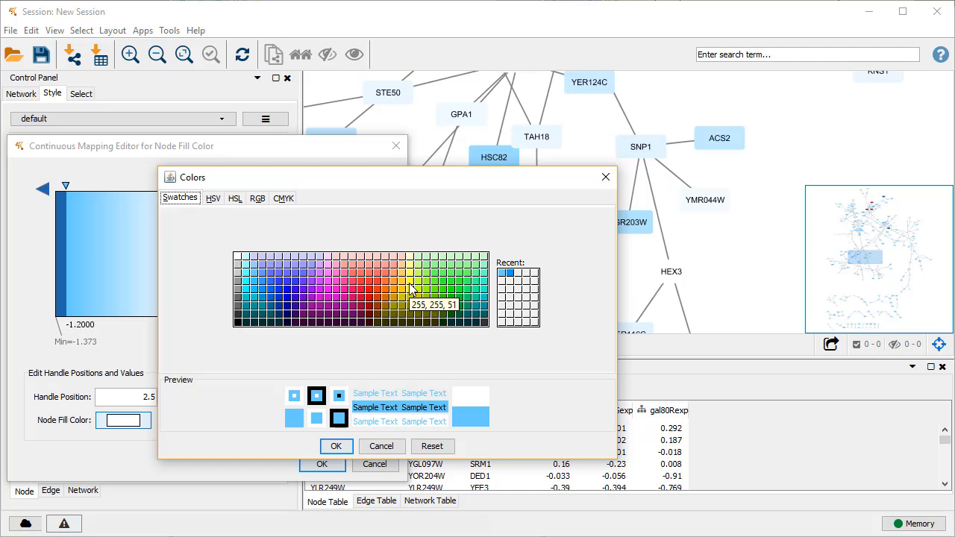
pyautogui.click(336, 445)
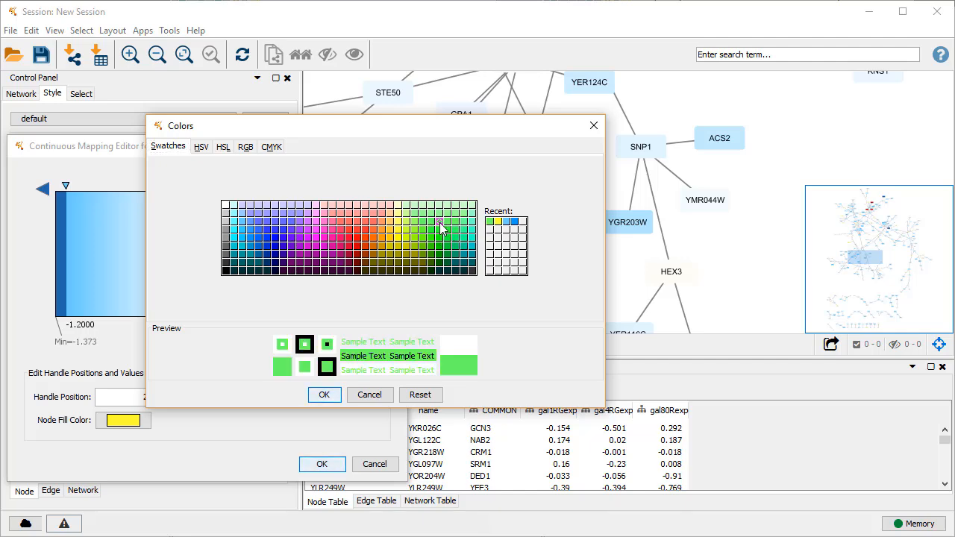
pyautogui.click(438, 221)
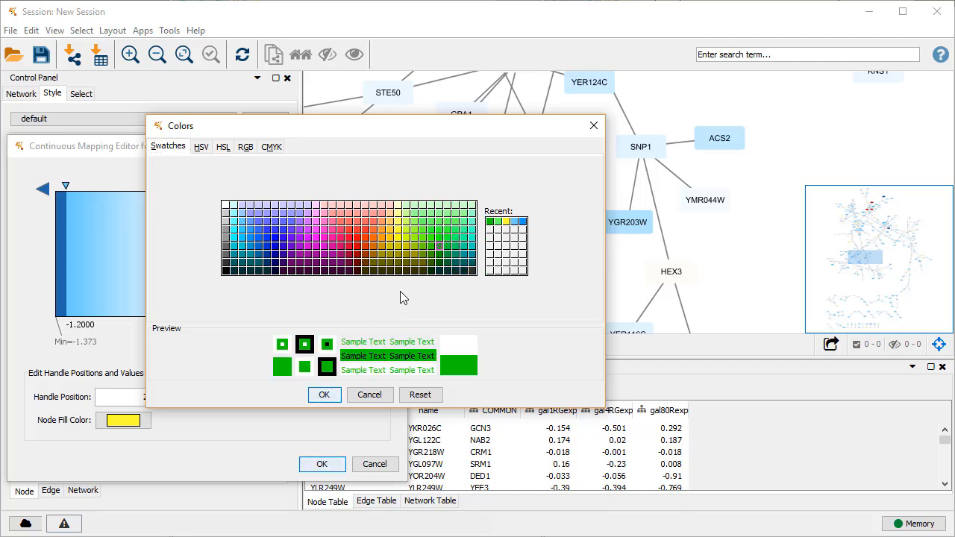
pyautogui.click(324, 394)
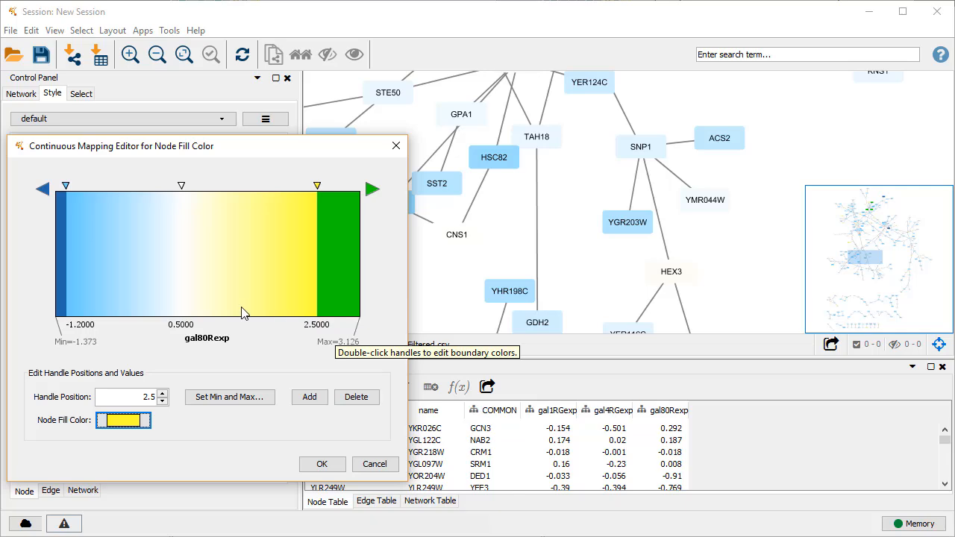
pyautogui.doubleClick(317, 185)
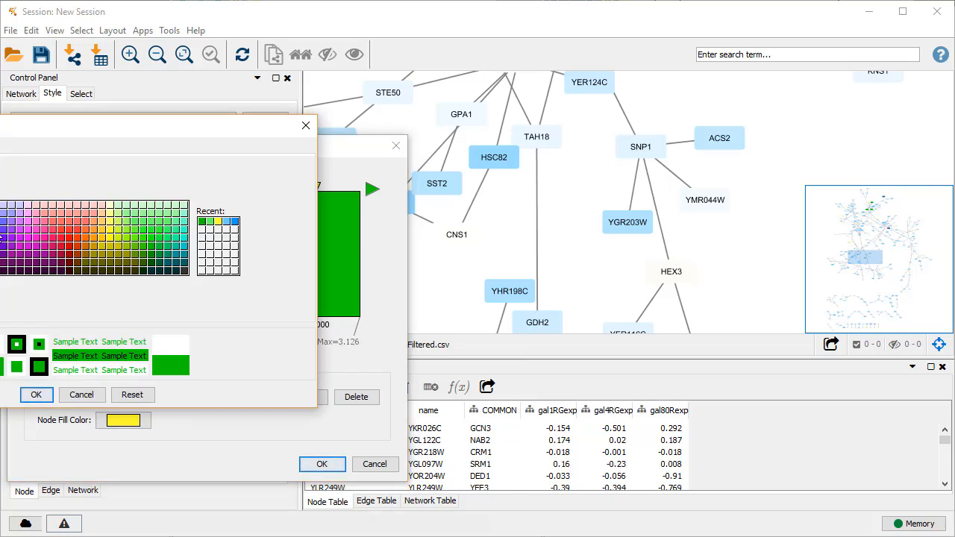
pyautogui.click(36, 394)
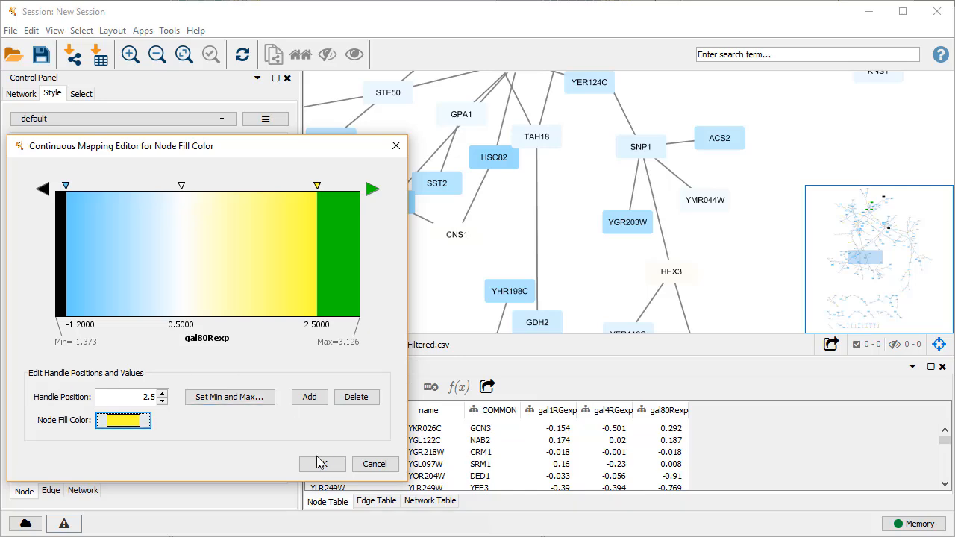
# Step: Apply the gal80Rexp fill mapping and set the default node fill colour to grey
pyautogui.click(323, 464)
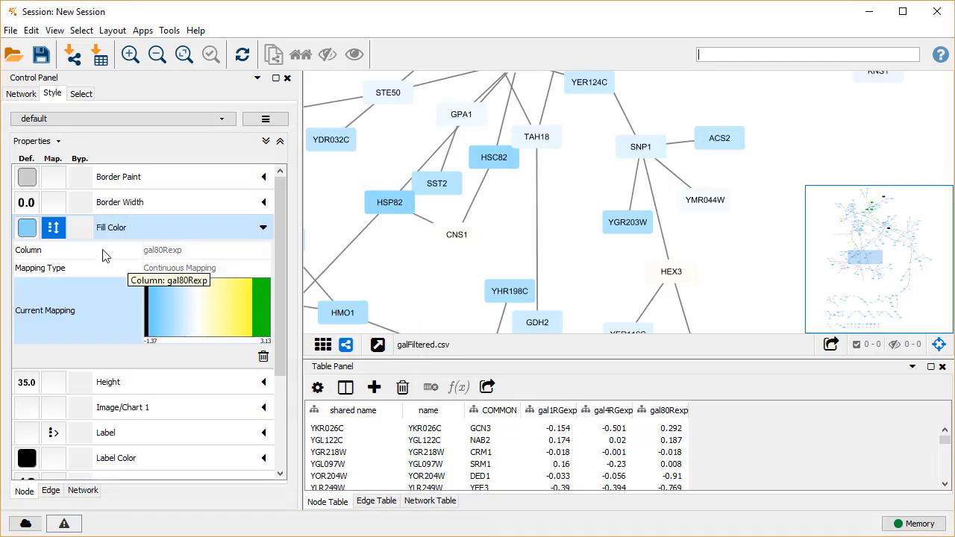
pyautogui.moveTo(27, 227)
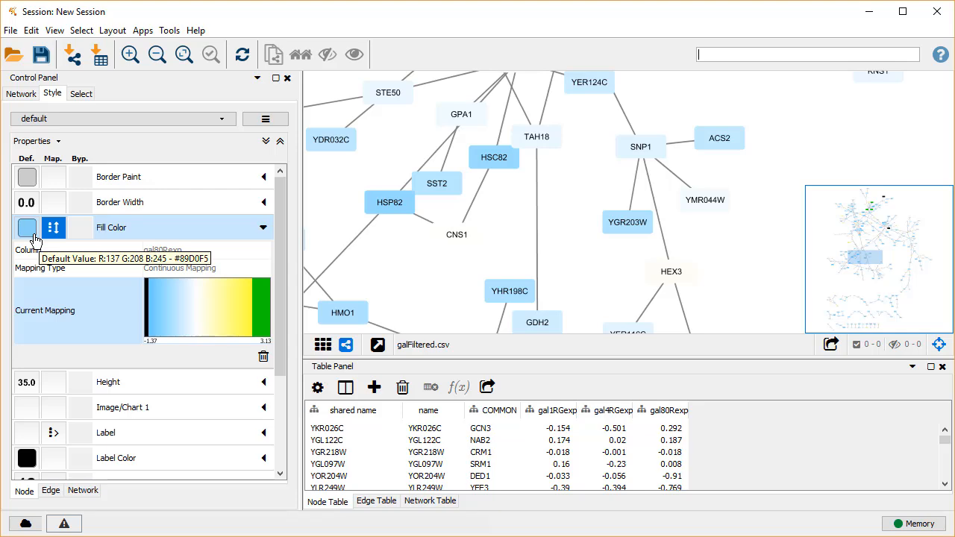
pyautogui.click(27, 227)
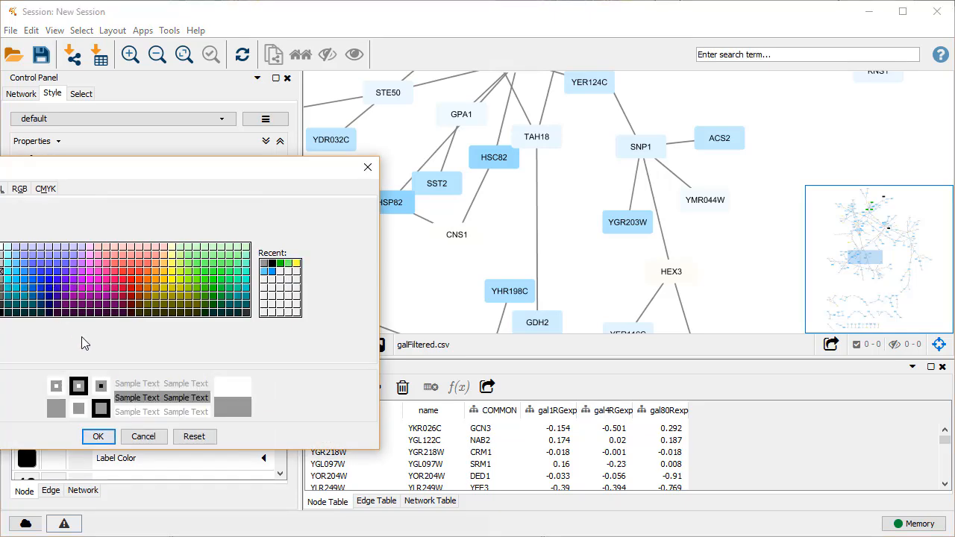
pyautogui.click(99, 436)
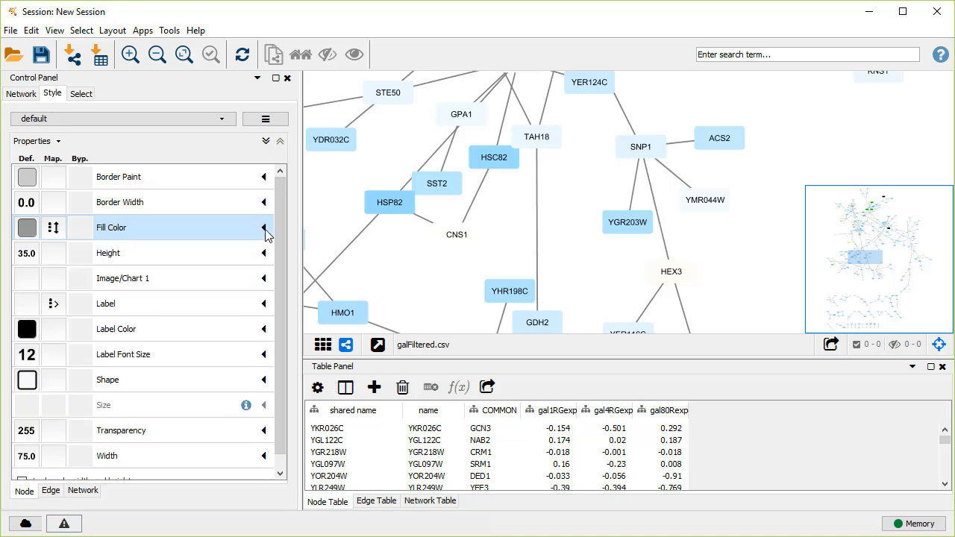
# Step: Show the gal1RGsig, gal4RGsig and gal80Rsig columns in the node table
pyautogui.click(345, 386)
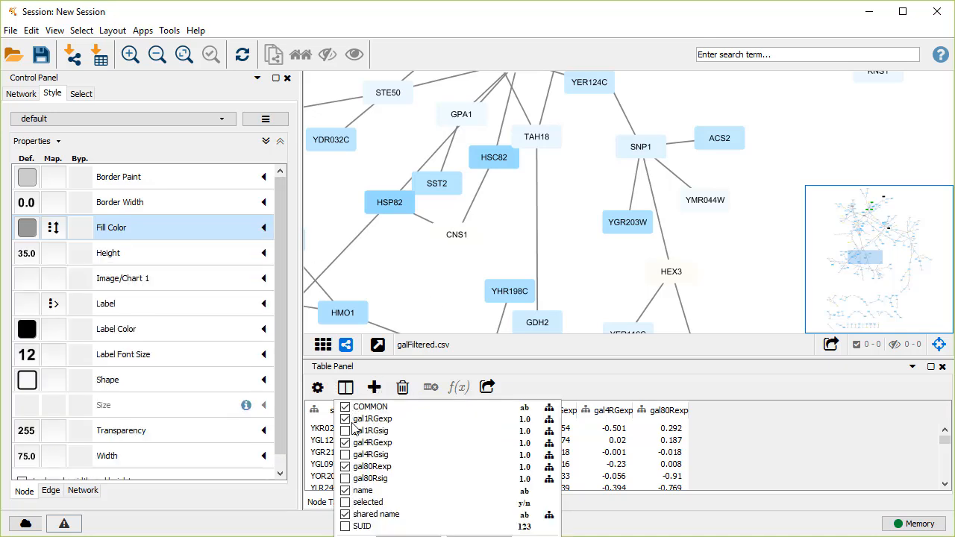
pyautogui.click(368, 478)
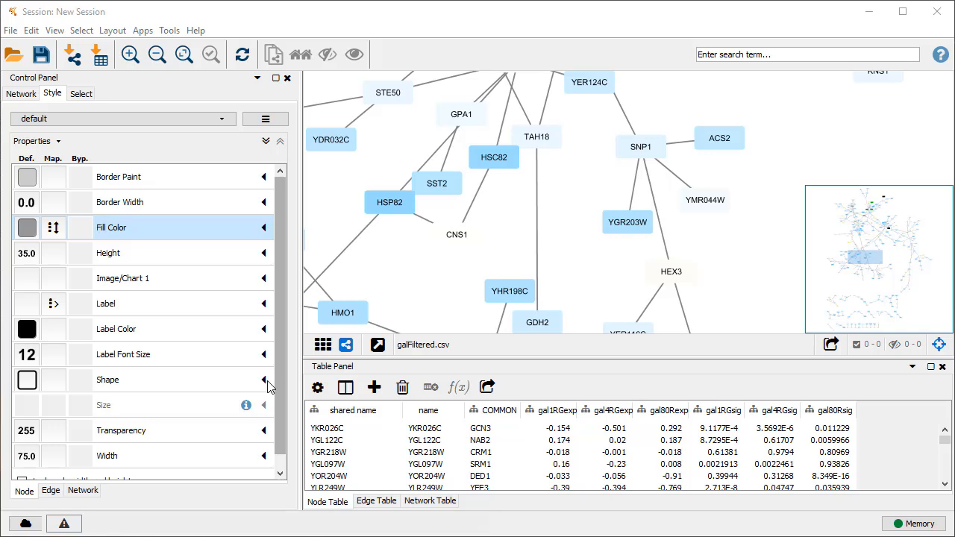
pyautogui.click(263, 381)
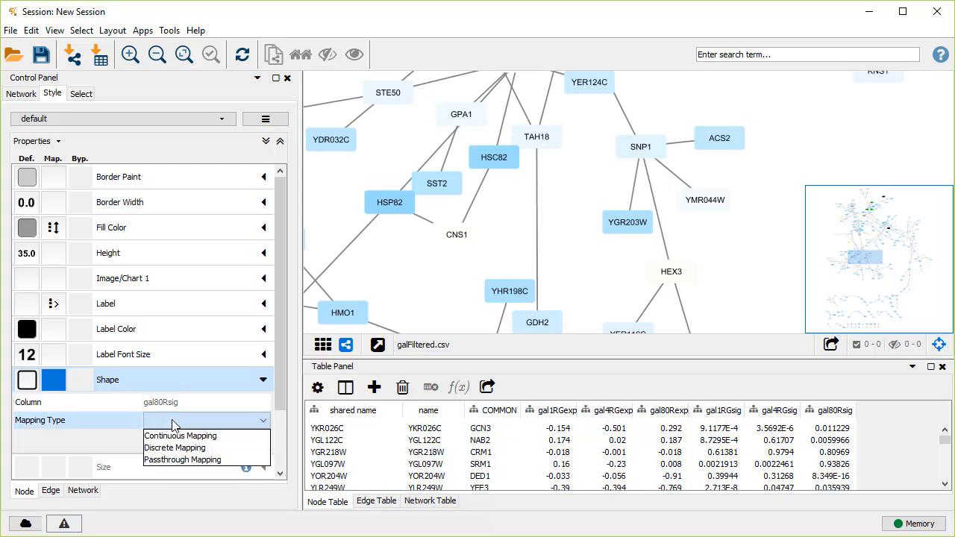
# Step: Map node shape continuously on gal80Rsig: rectangles below the 0.05 handle, ellipses above
pyautogui.click(181, 436)
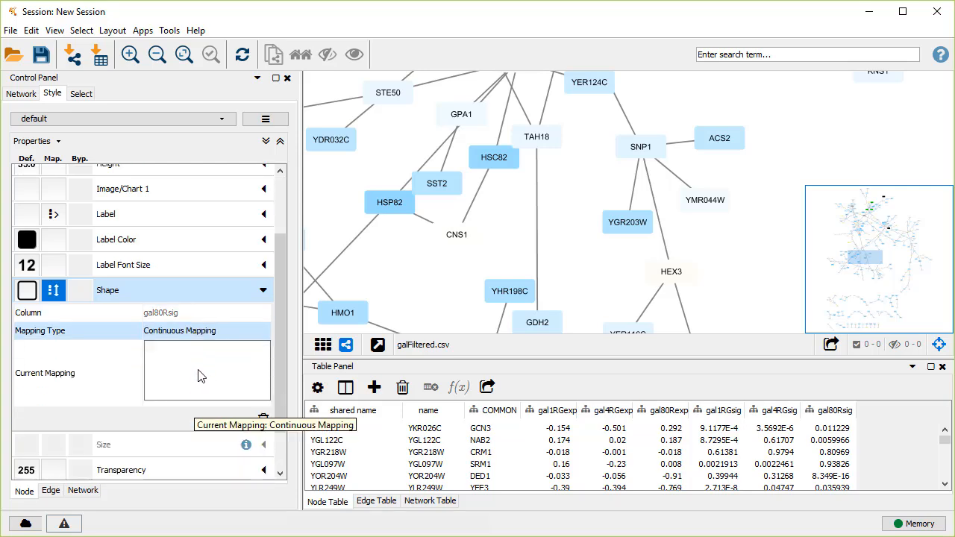
pyautogui.click(201, 373)
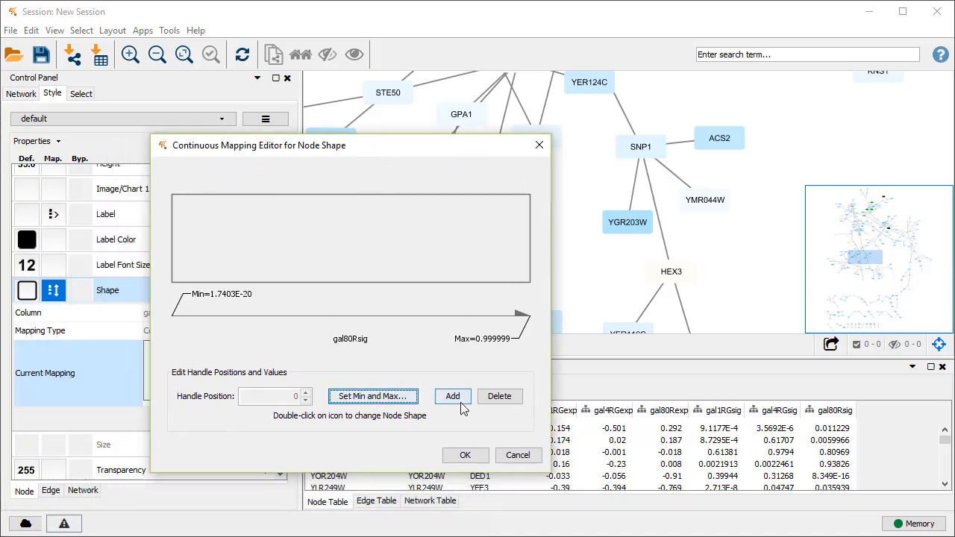
pyautogui.click(452, 397)
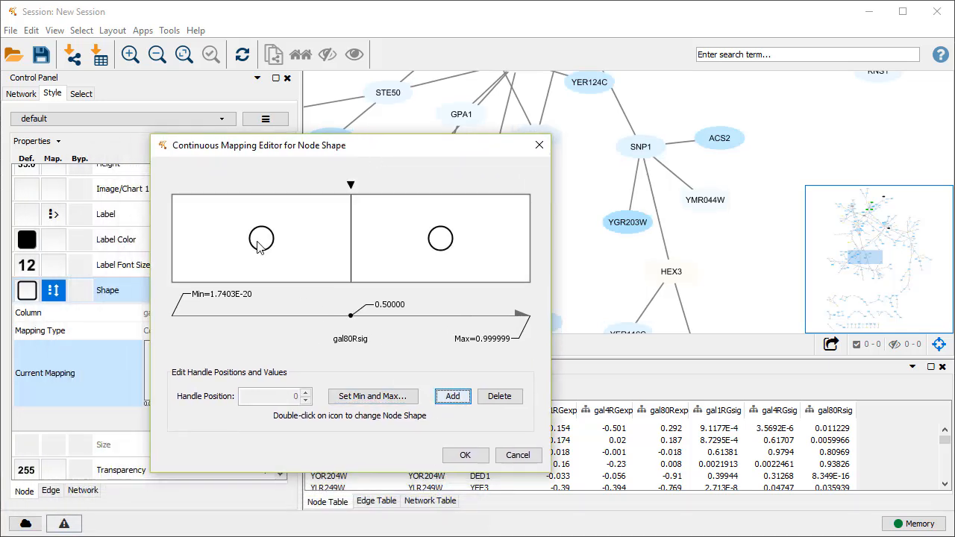
pyautogui.doubleClick(261, 237)
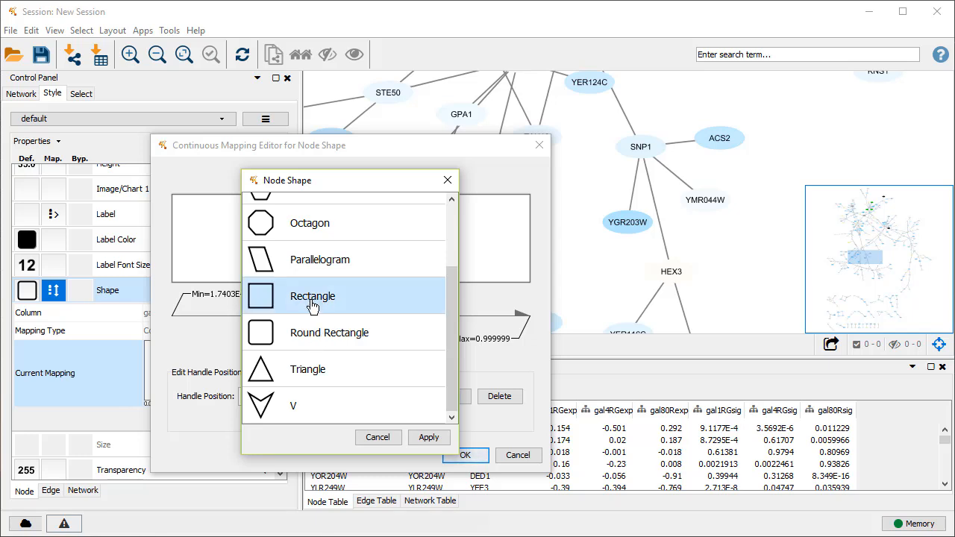
pyautogui.click(314, 295)
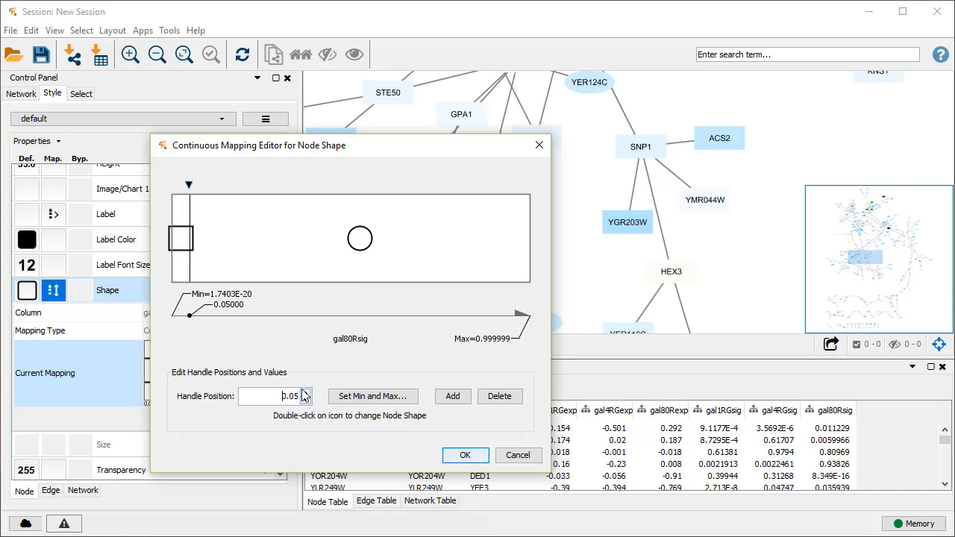
pyautogui.click(466, 455)
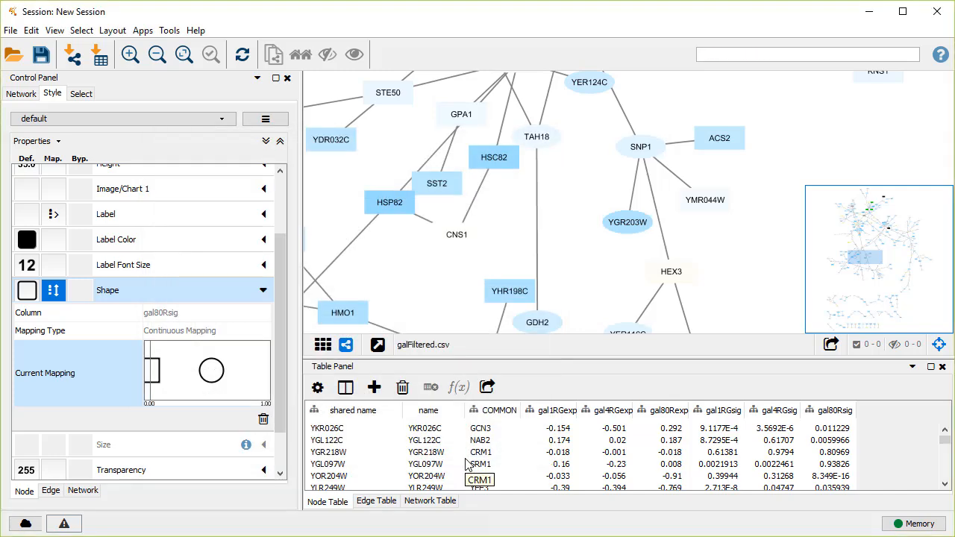
pyautogui.click(376, 501)
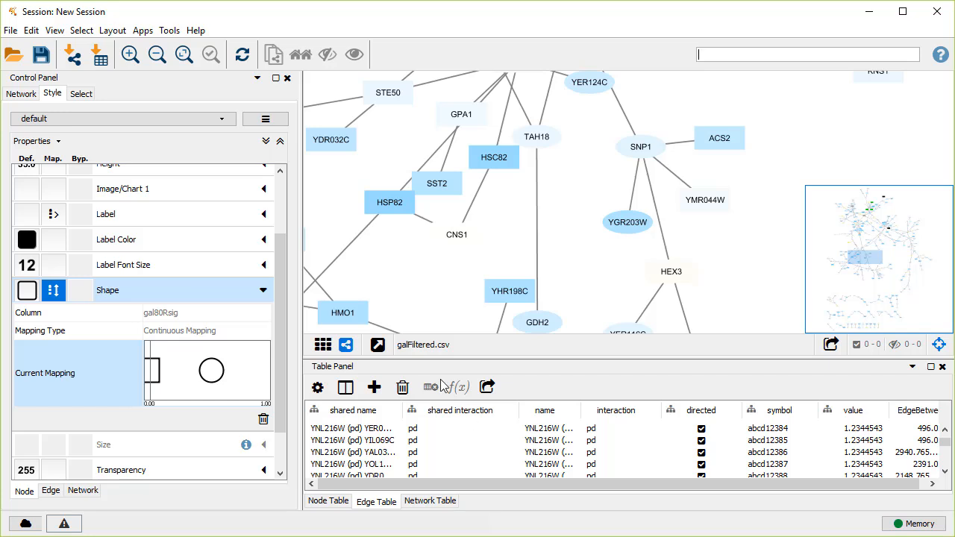
# Step: Add an Edge: interaction 'contains pp' column filter, selecting 251 edges
pyautogui.click(81, 92)
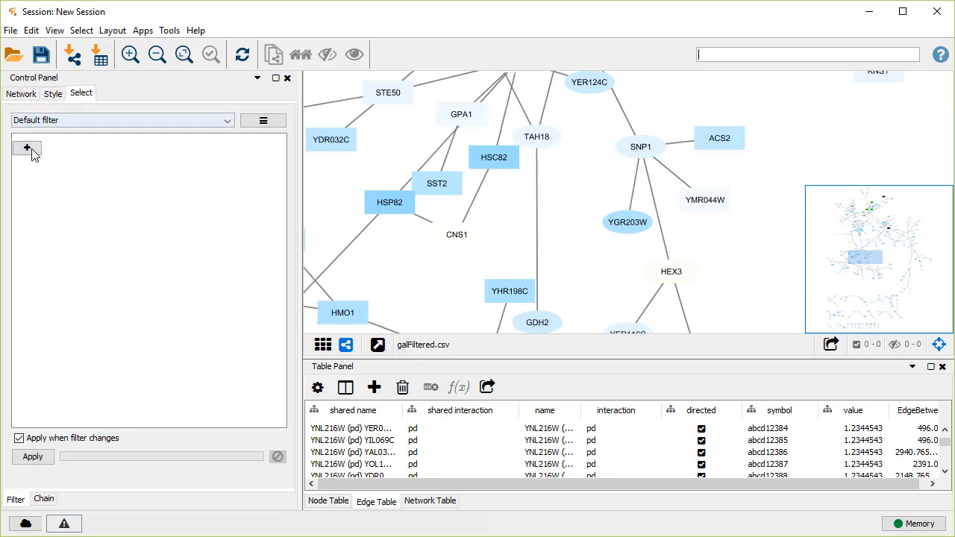
pyautogui.click(27, 148)
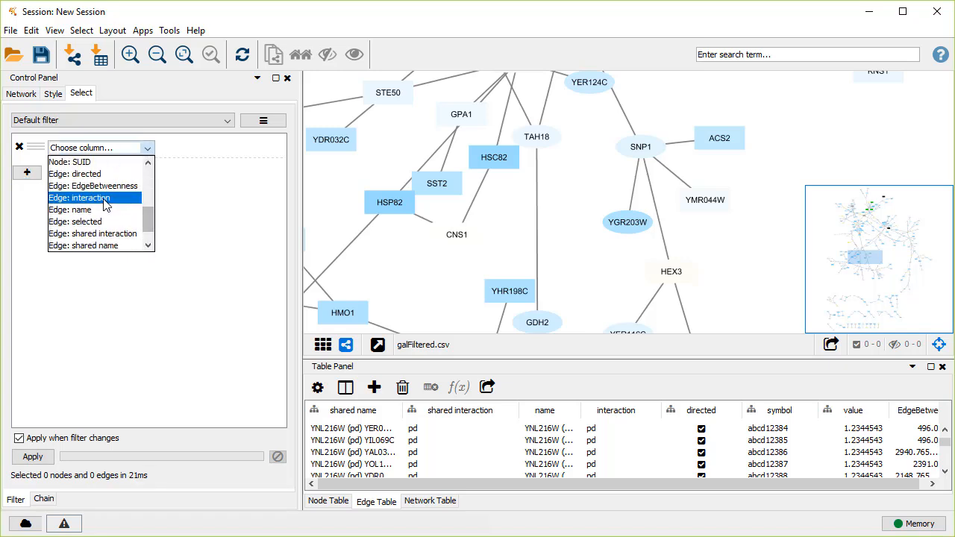
pyautogui.click(77, 197)
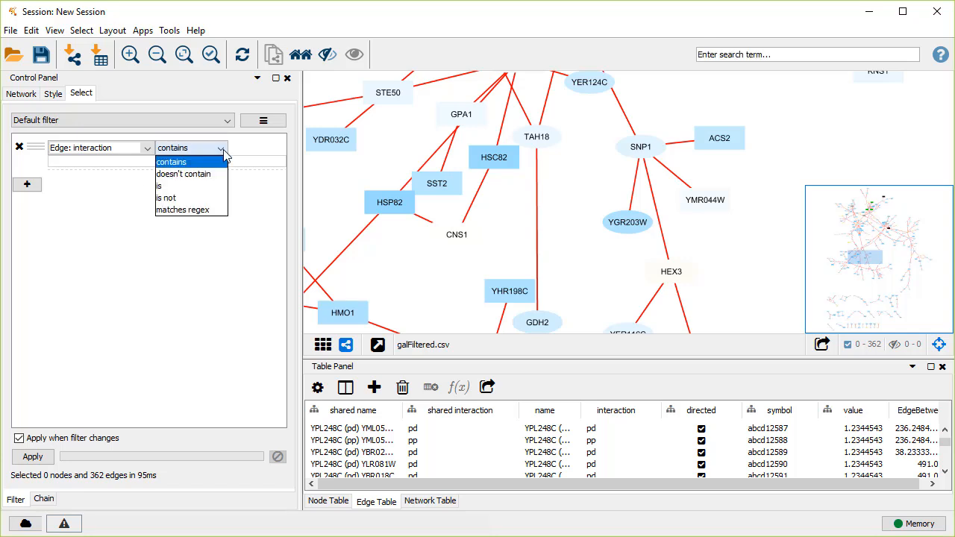
pyautogui.click(172, 161)
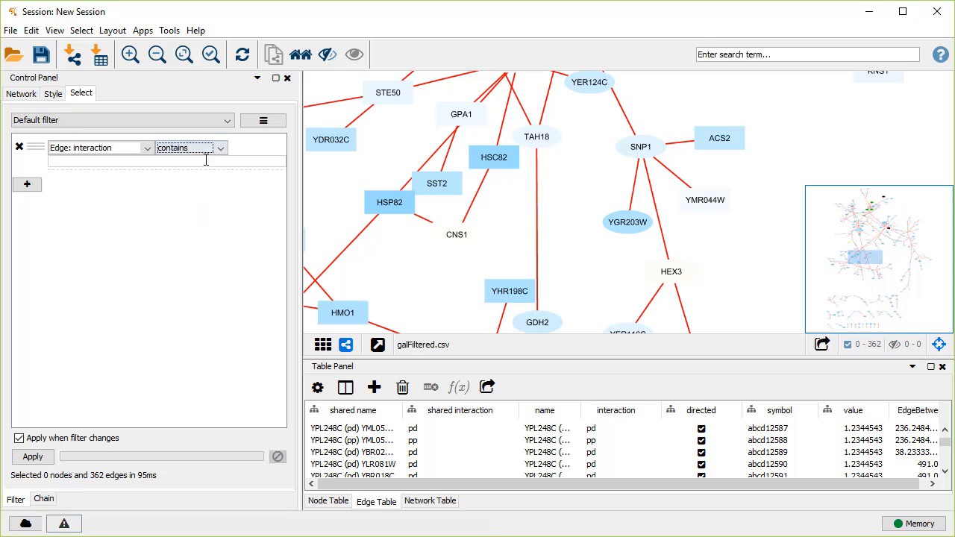
pyautogui.write('p')
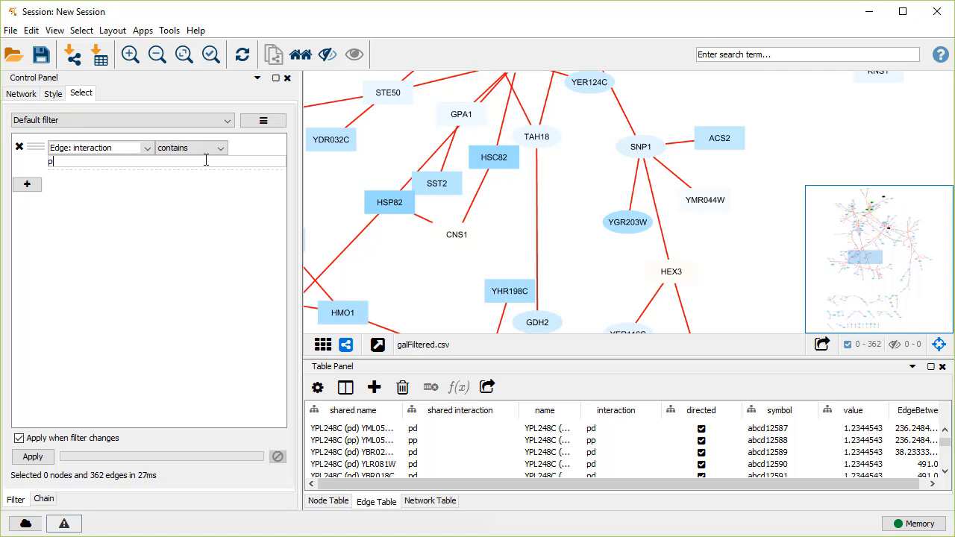
pyautogui.write('p')
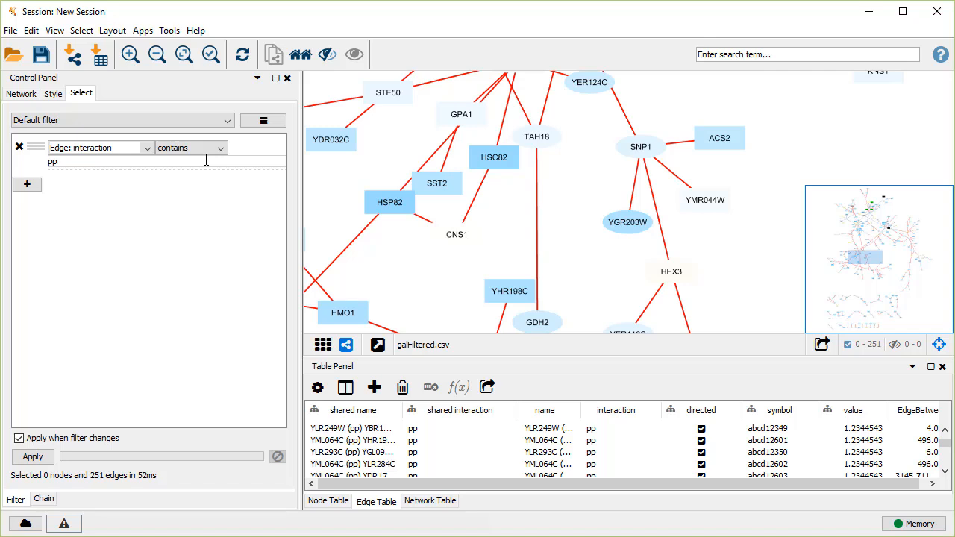
pyautogui.click(32, 30)
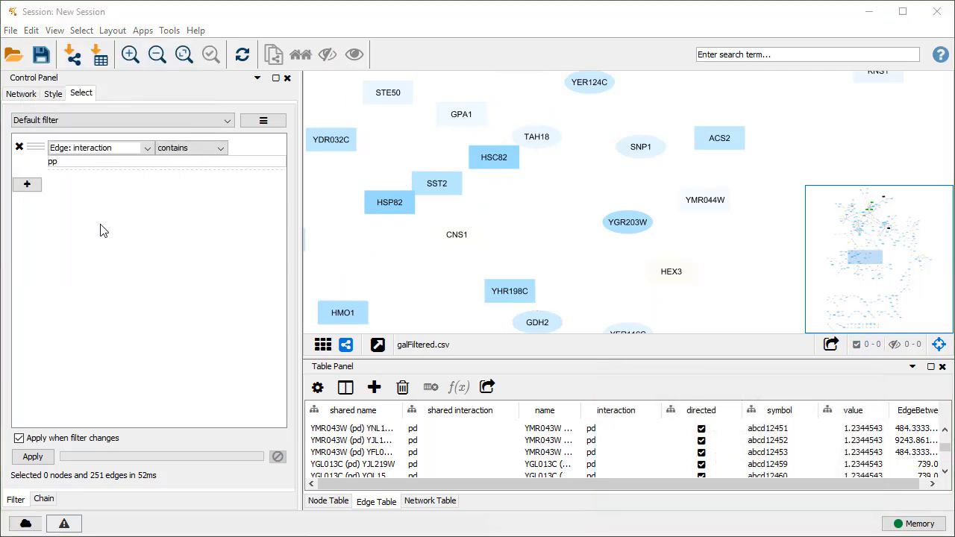
pyautogui.click(112, 30)
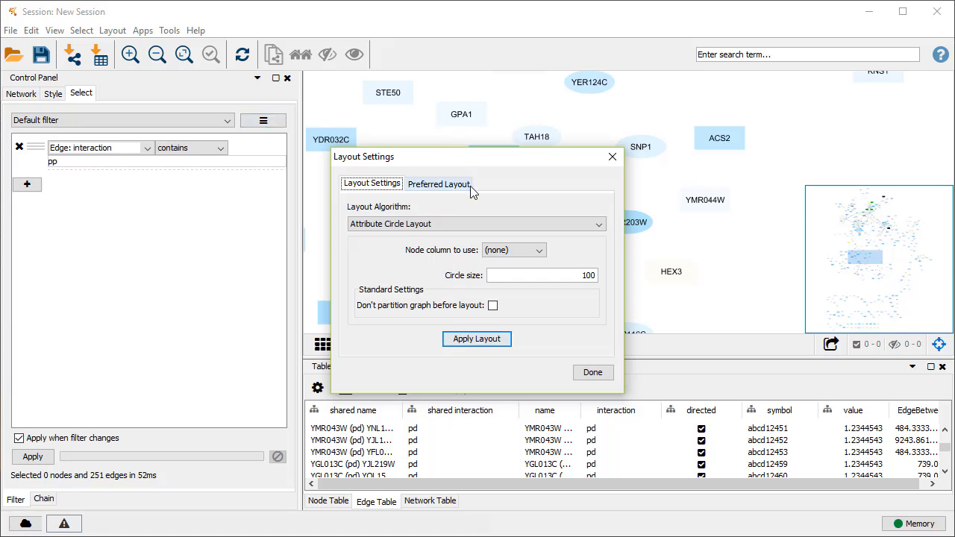
pyautogui.click(439, 183)
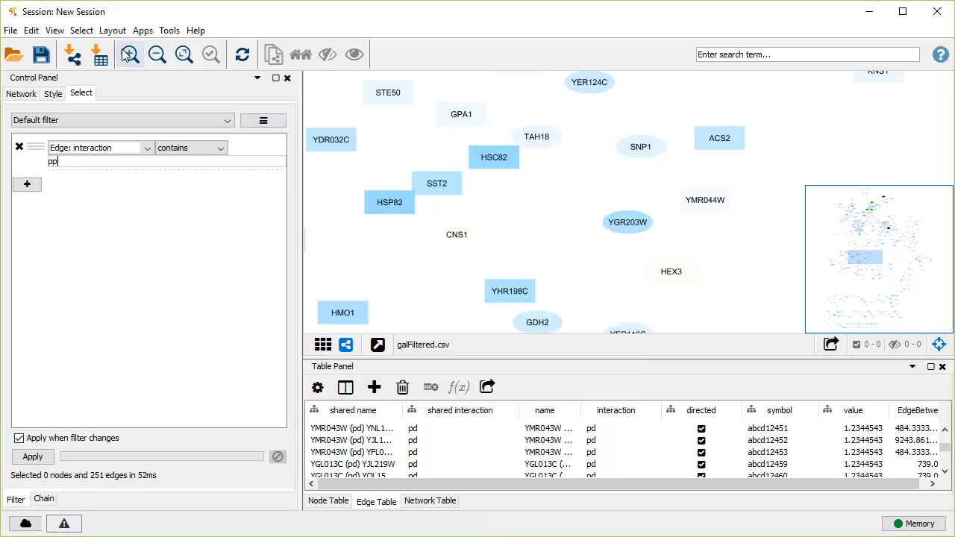
pyautogui.click(113, 30)
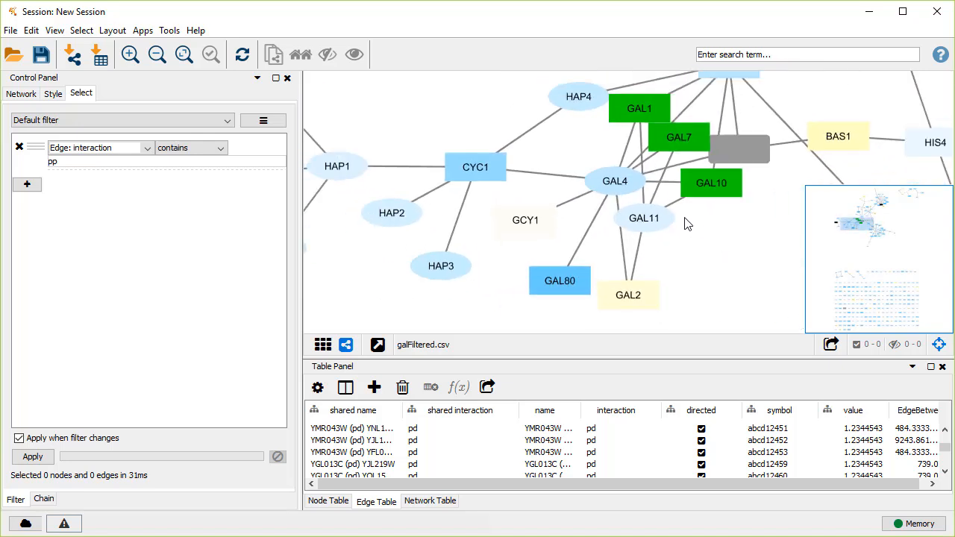
# Step: Select GAL4 and GAL11 with first neighbours and create the child network galFiltered.csv(1)
pyautogui.click(615, 180)
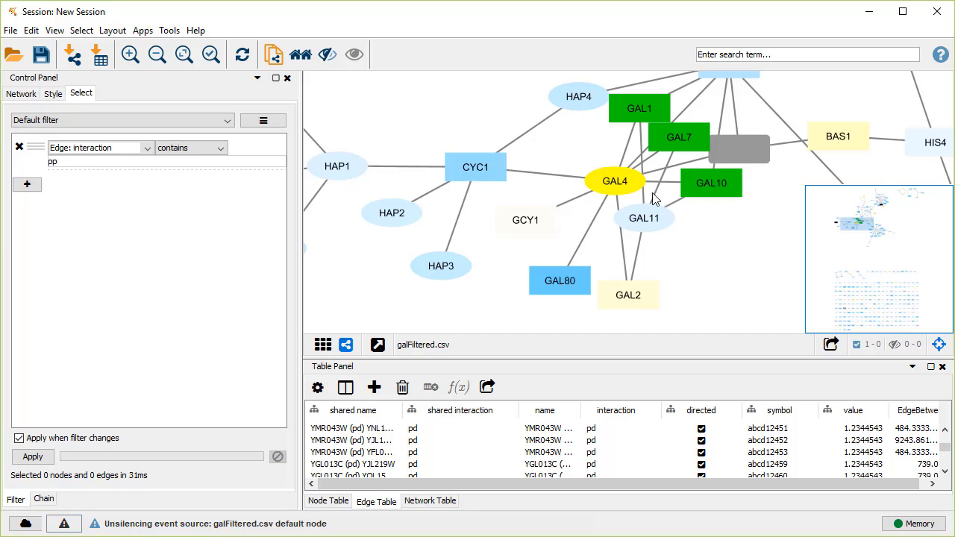
pyautogui.click(643, 218)
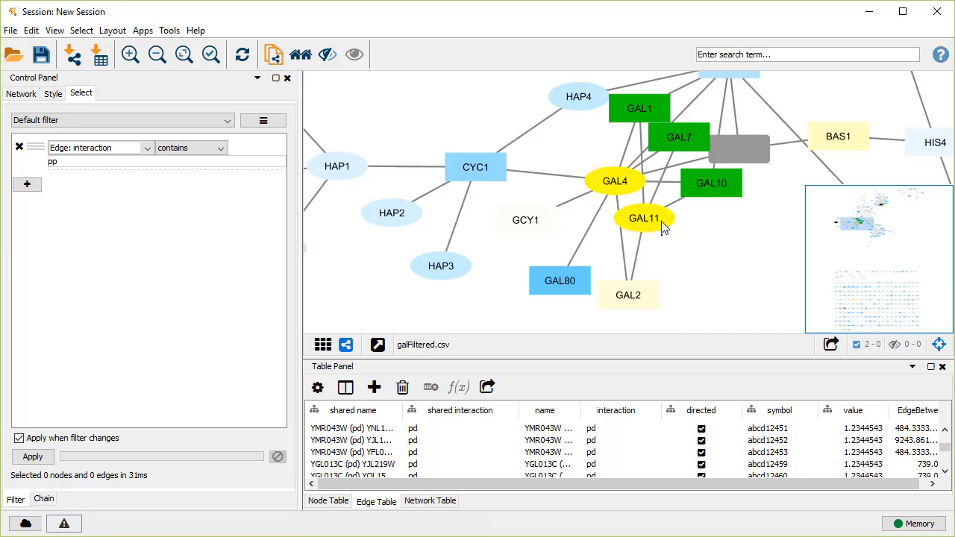
pyautogui.click(81, 29)
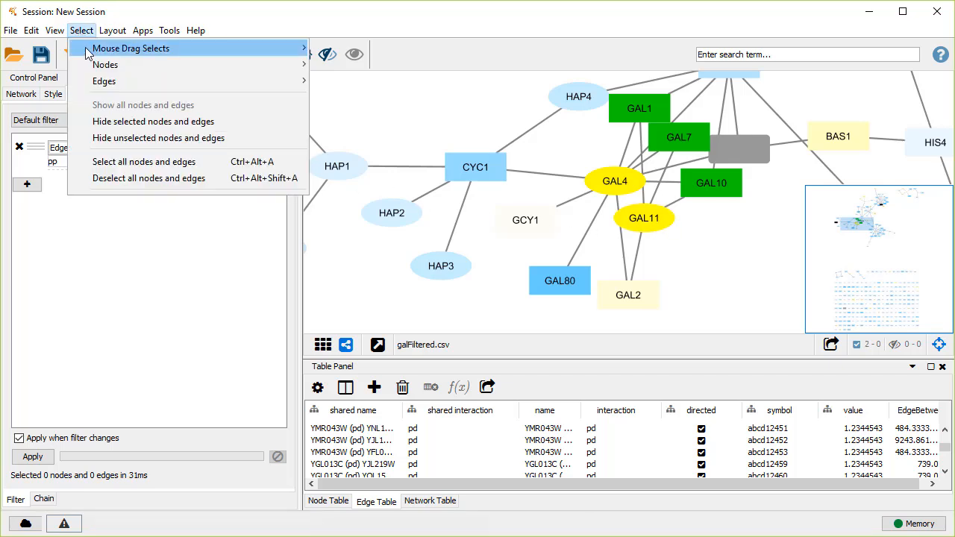
pyautogui.moveTo(105, 66)
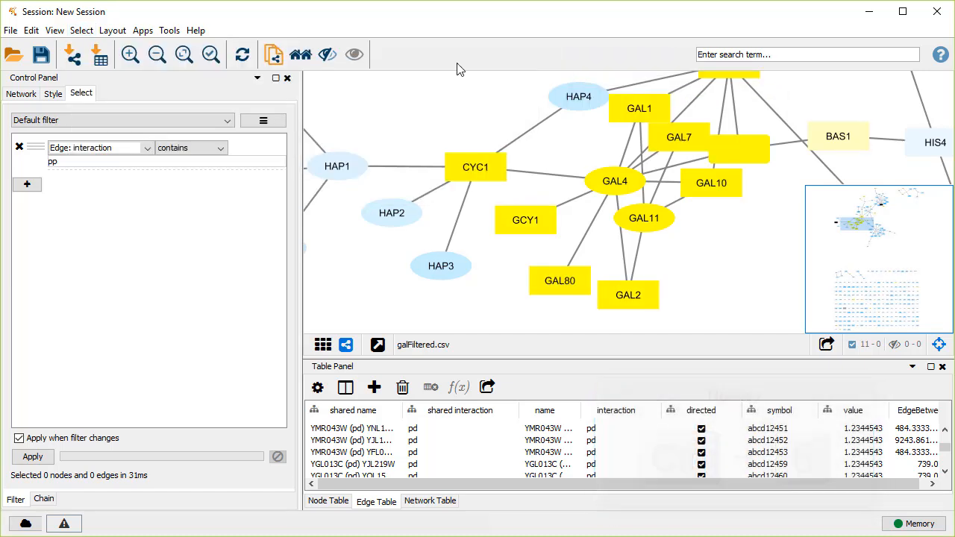
pyautogui.press('ctrl+n')
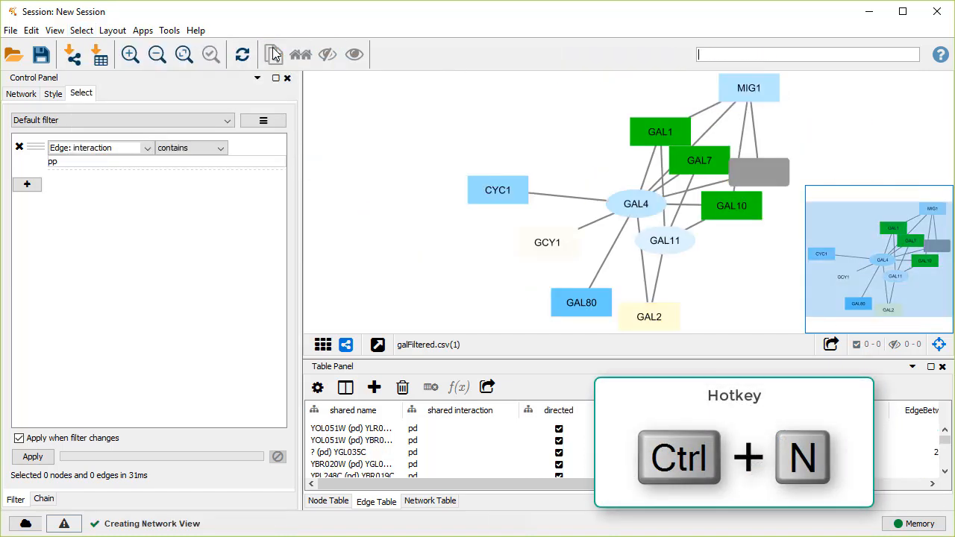
# Step: Show the network list and browse GAL4's External Links > Sequences and Proteins menu
pyautogui.click(21, 93)
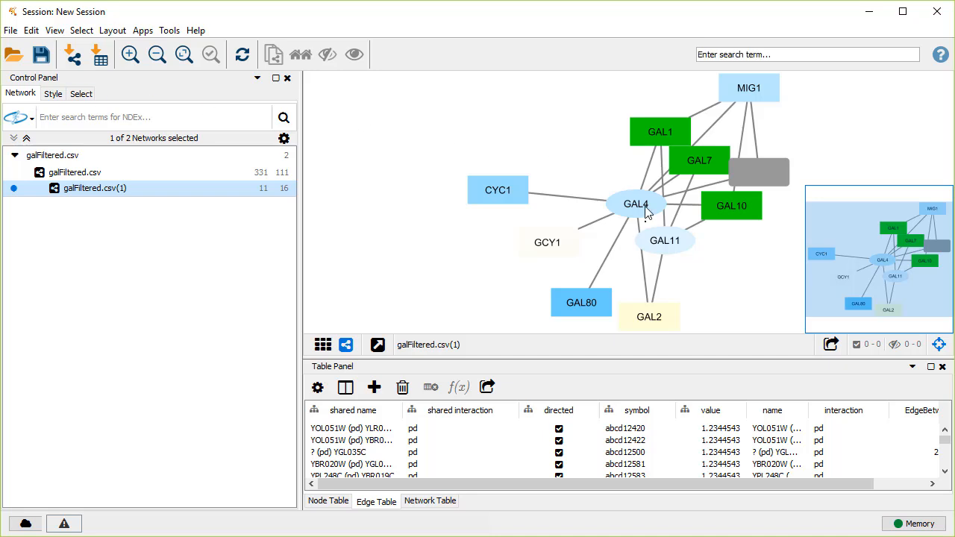
pyautogui.rightClick(636, 203)
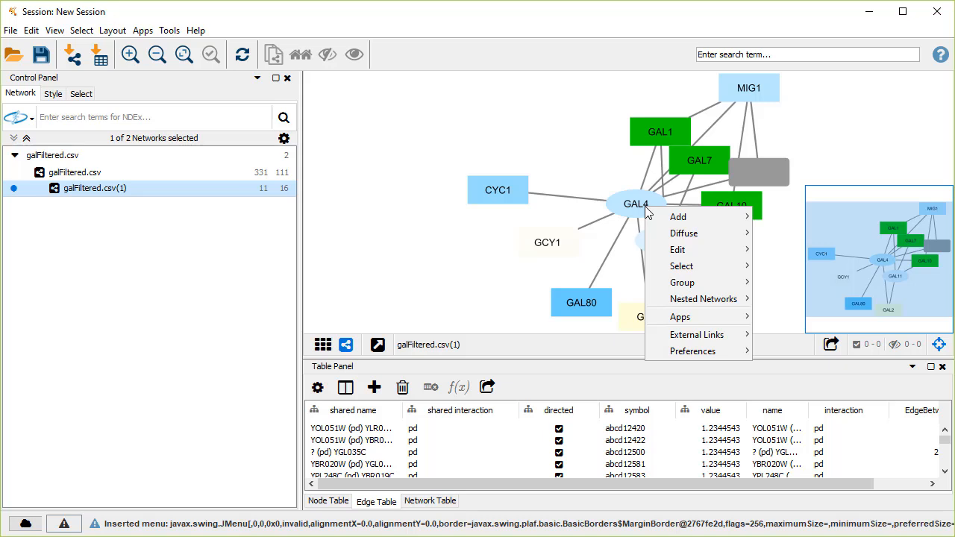
pyautogui.click(696, 334)
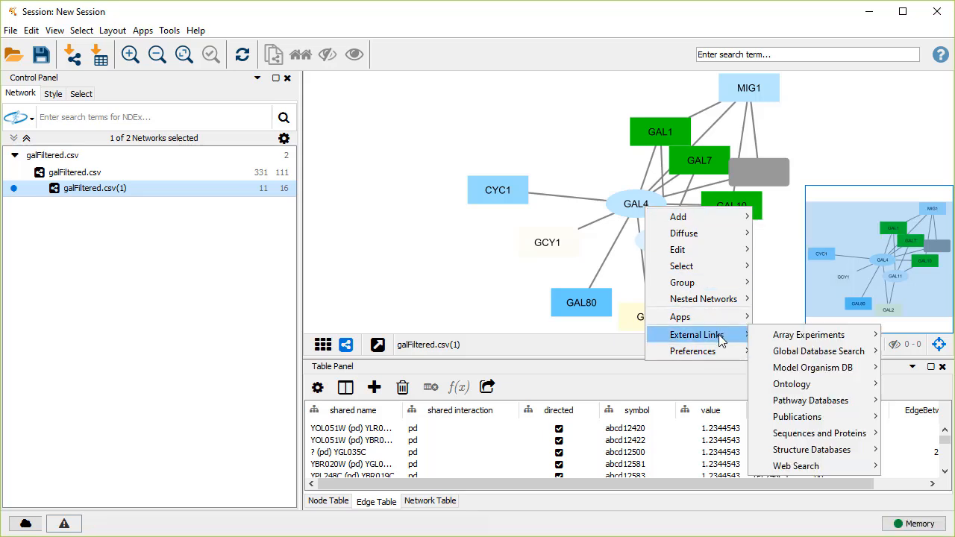
pyautogui.moveTo(821, 433)
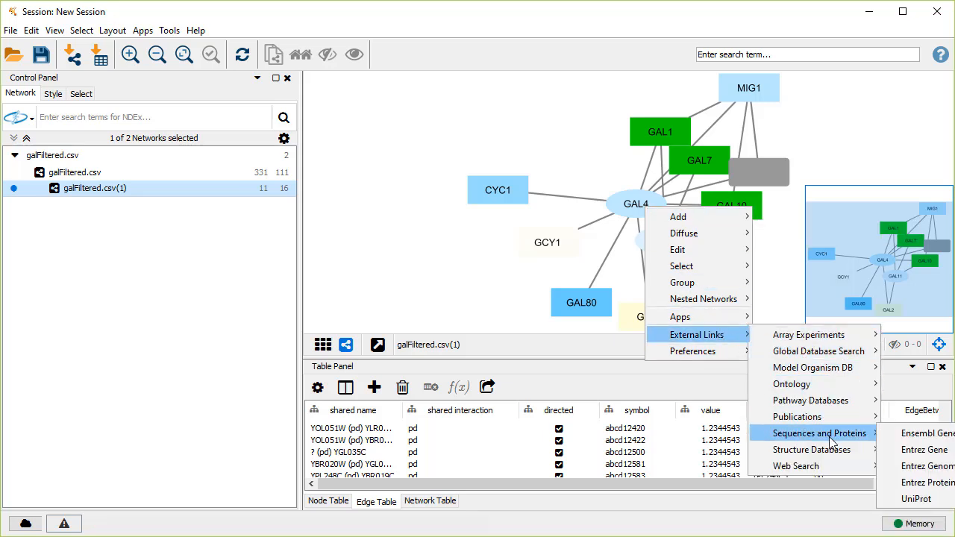
pyautogui.click(925, 449)
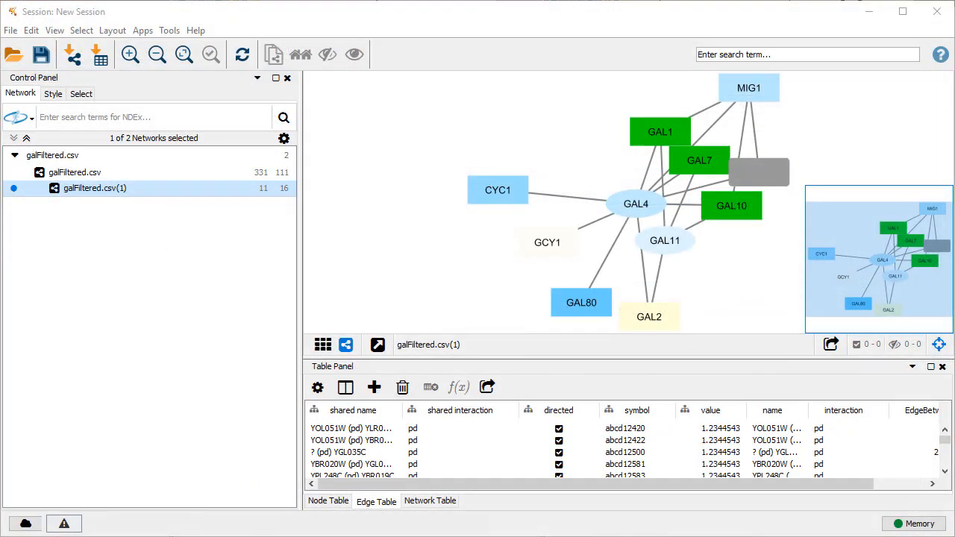
pyautogui.moveTo(247, 203)
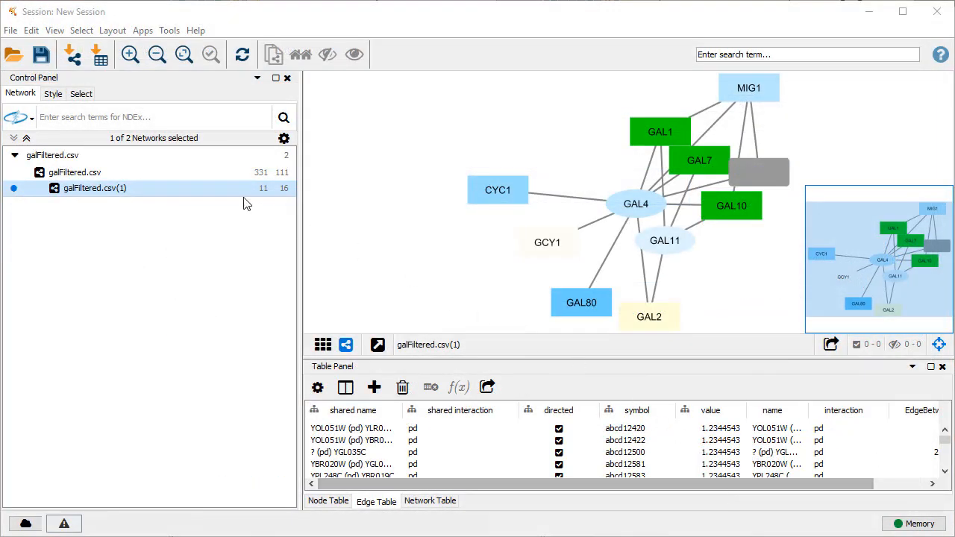
# Step: In the child network, remove the Fill Color mapping and set the default fill to grey
pyautogui.click(52, 92)
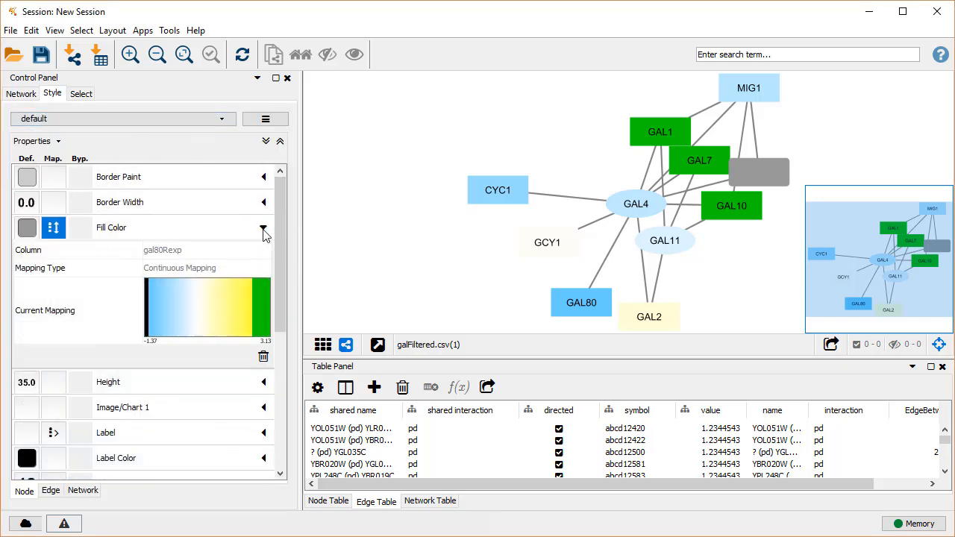
pyautogui.click(262, 226)
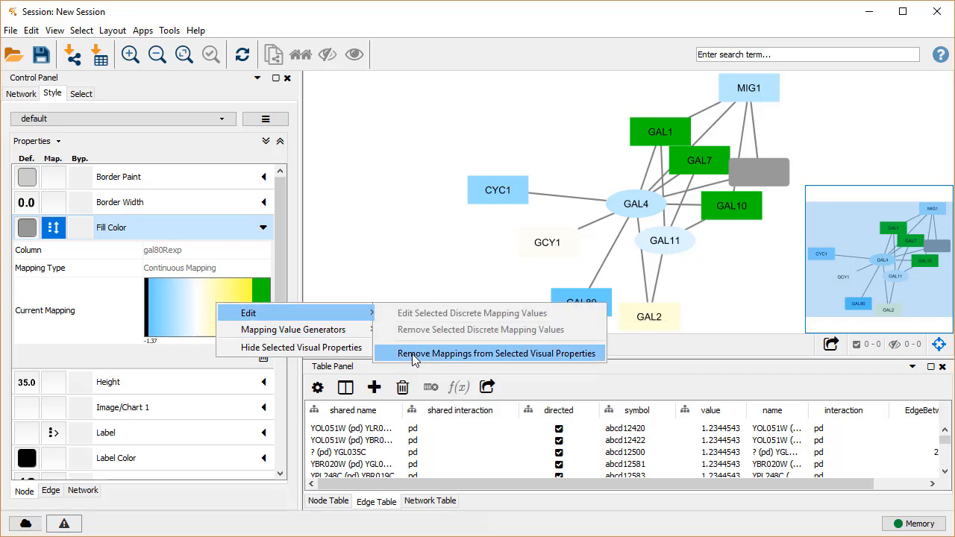
pyautogui.click(496, 353)
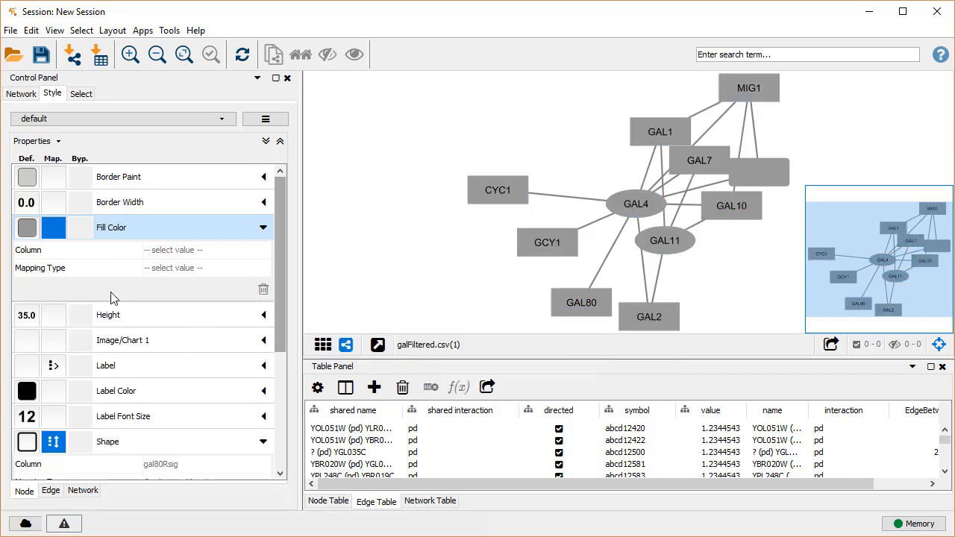
pyautogui.click(54, 226)
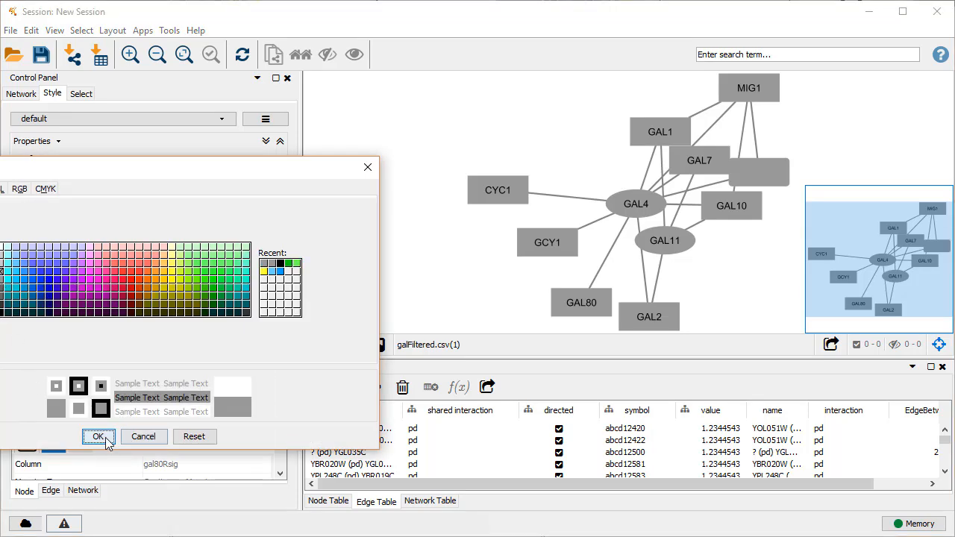
pyautogui.click(97, 436)
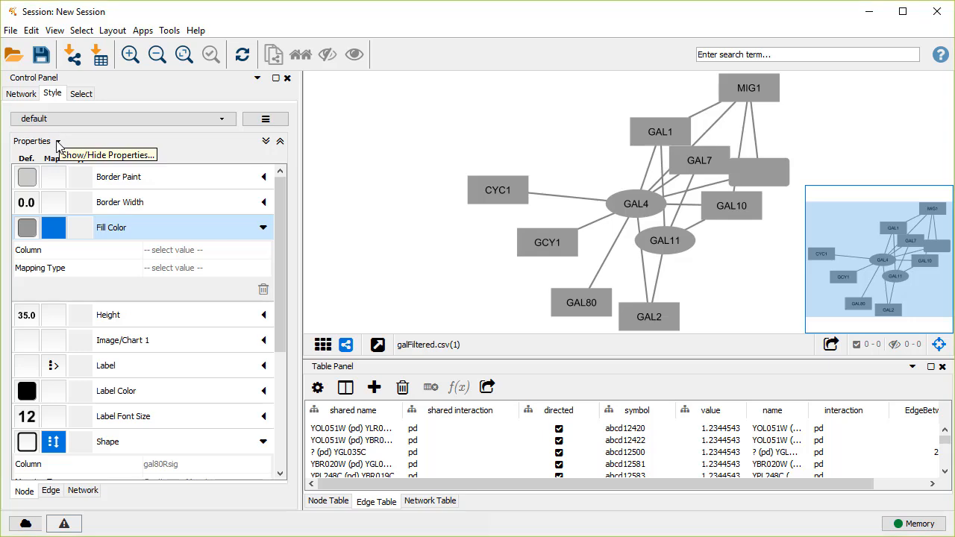
# Step: Add the Image/Chart 1 property to the listed style properties
pyautogui.click(31, 140)
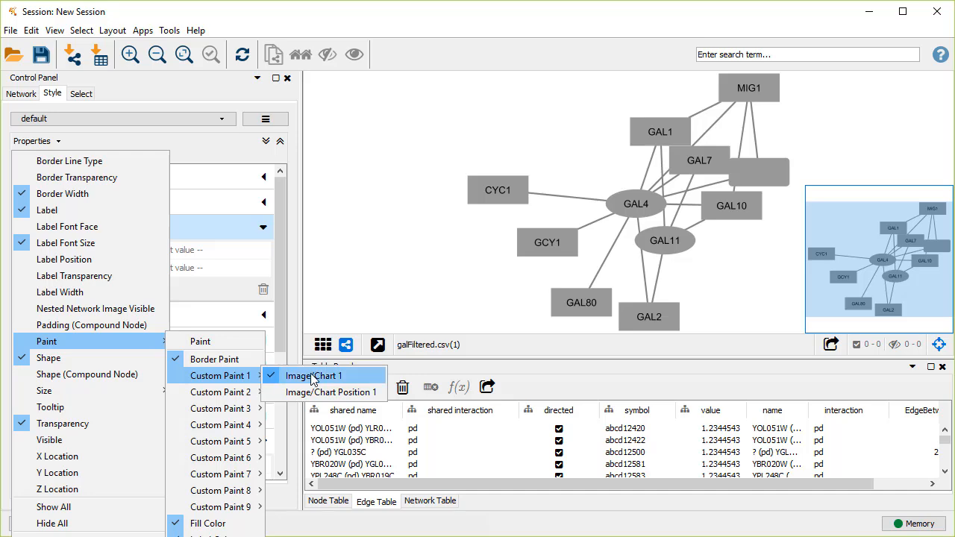
pyautogui.click(317, 376)
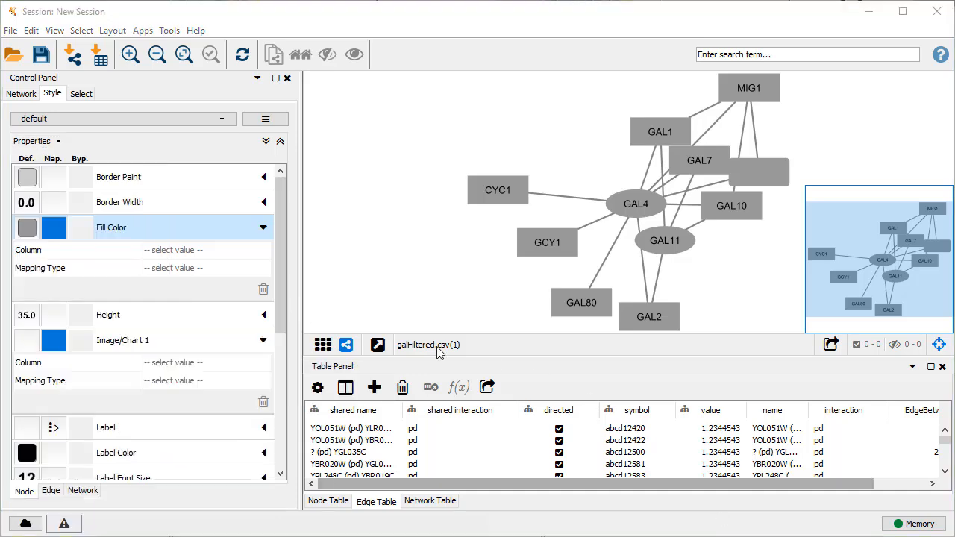
# Step: Give nodes Heat Strips charts of gal1RGexp, gal4RGexp and gal80Rexp
pyautogui.click(262, 340)
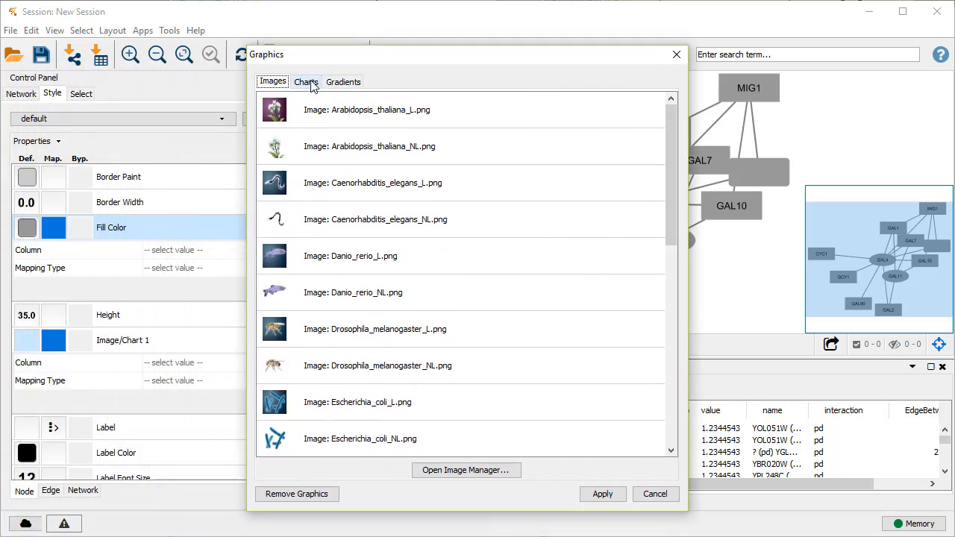
pyautogui.click(304, 80)
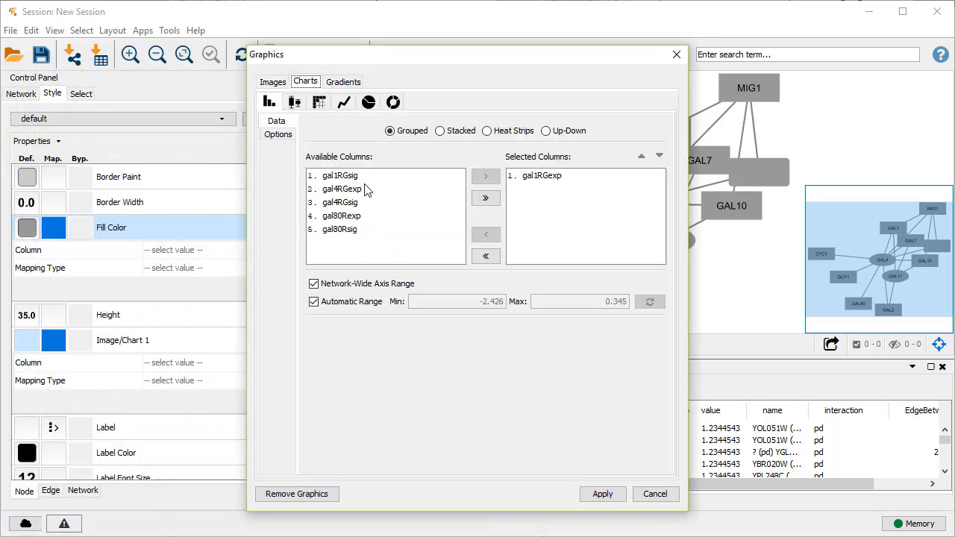
pyautogui.click(487, 176)
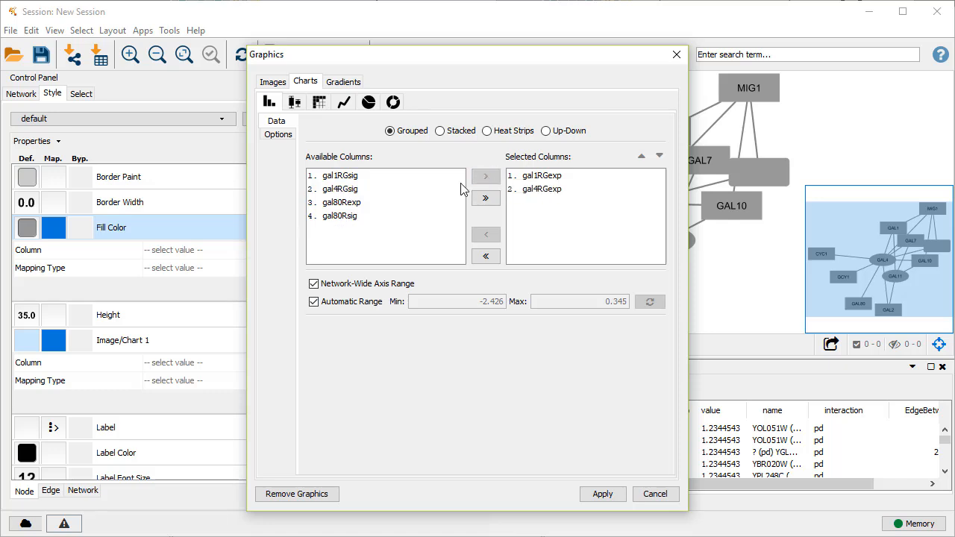
pyautogui.click(487, 176)
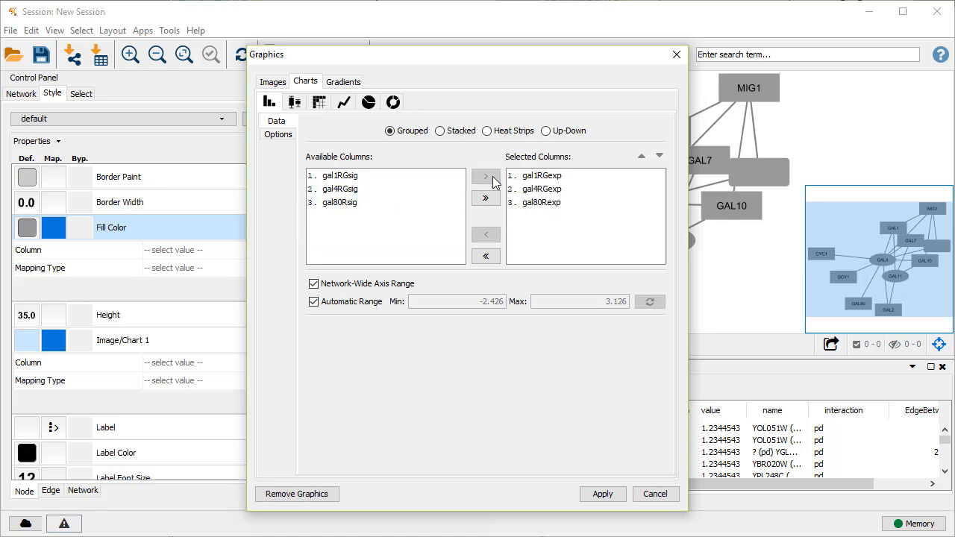
pyautogui.click(487, 131)
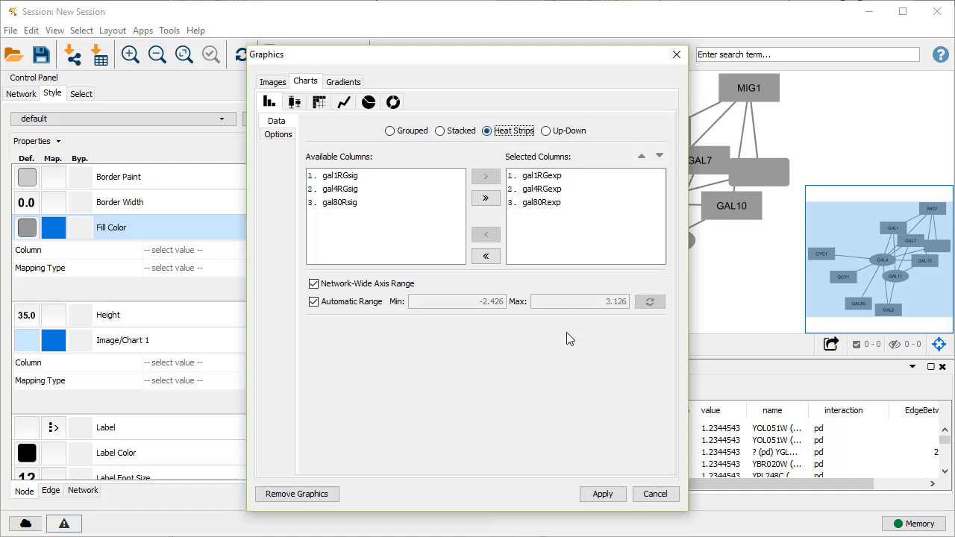
pyautogui.click(603, 494)
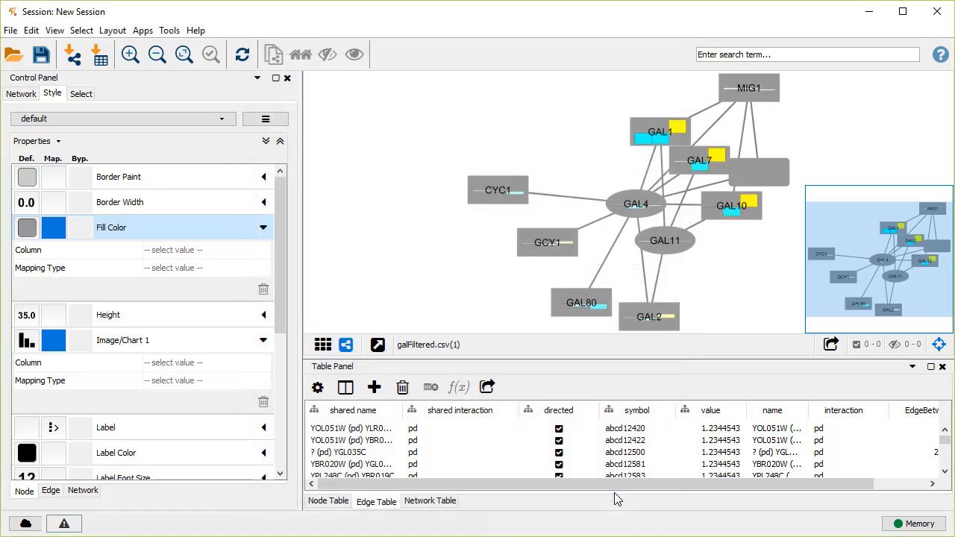